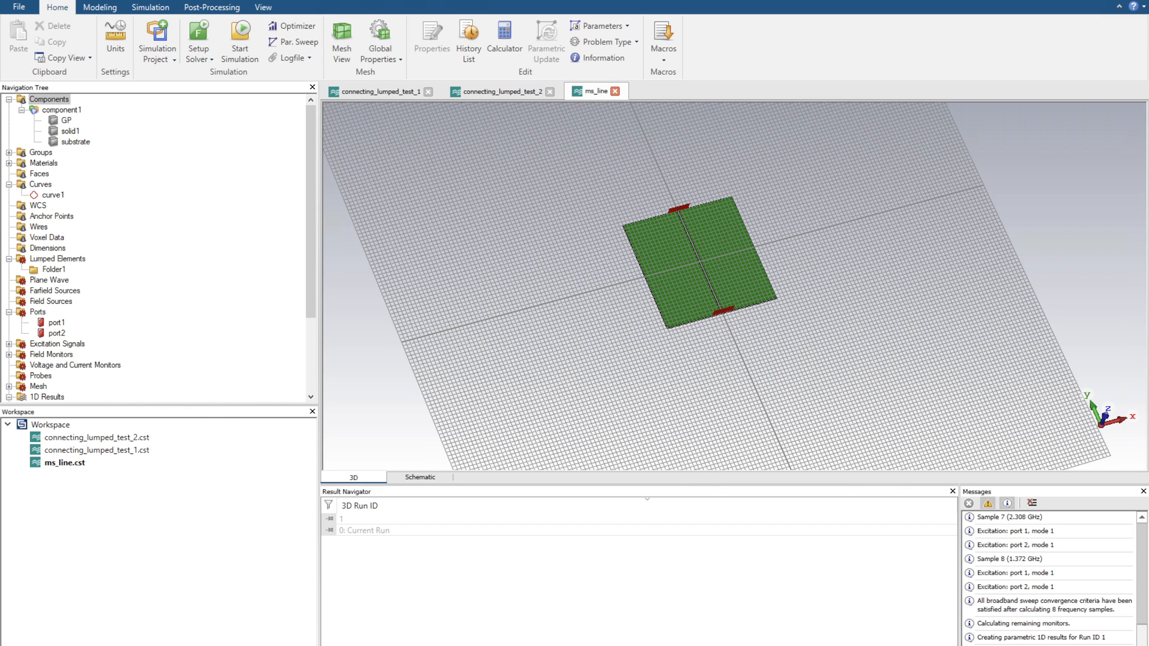
mouse_move(750, 231)
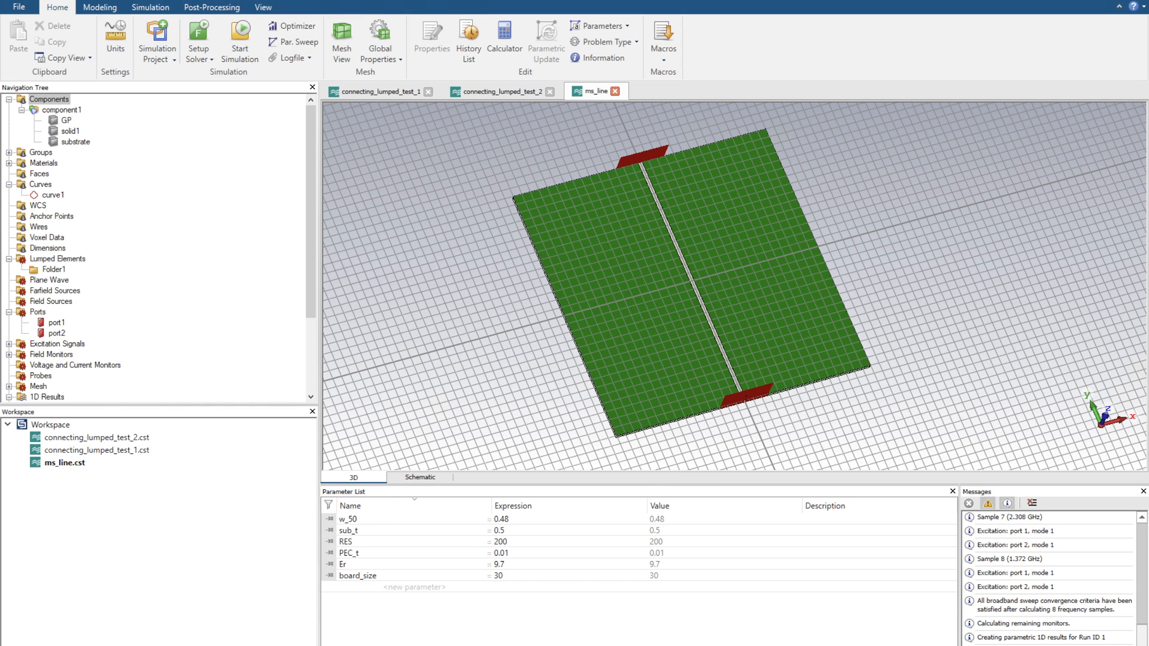
mouse_move(363, 624)
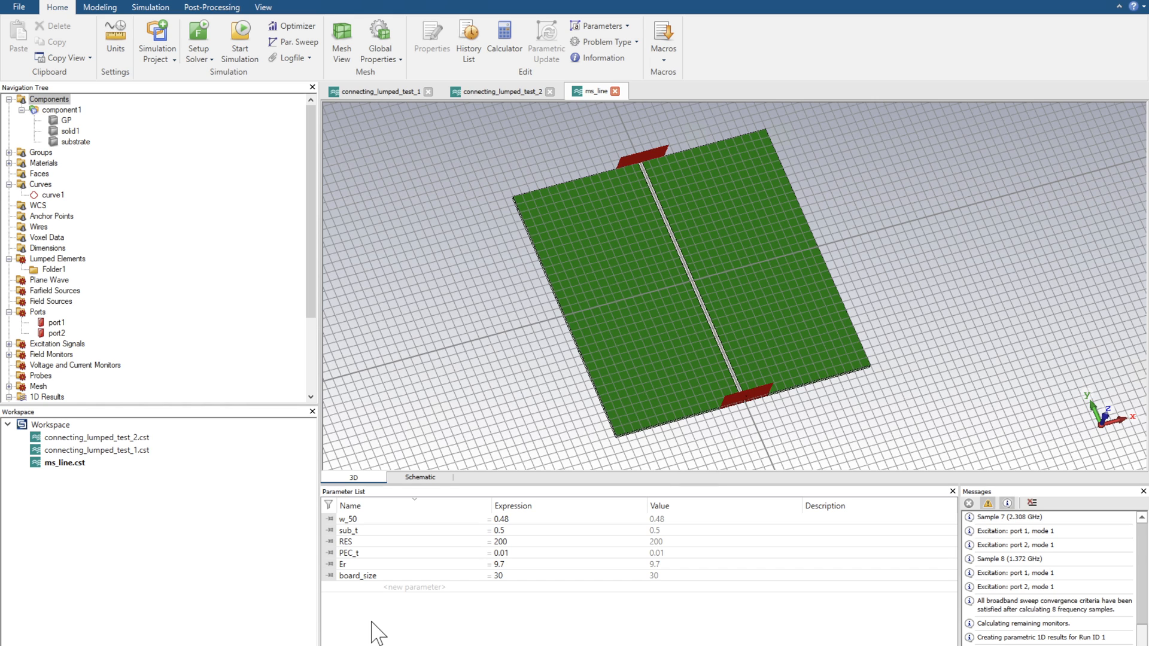
mouse_move(396, 563)
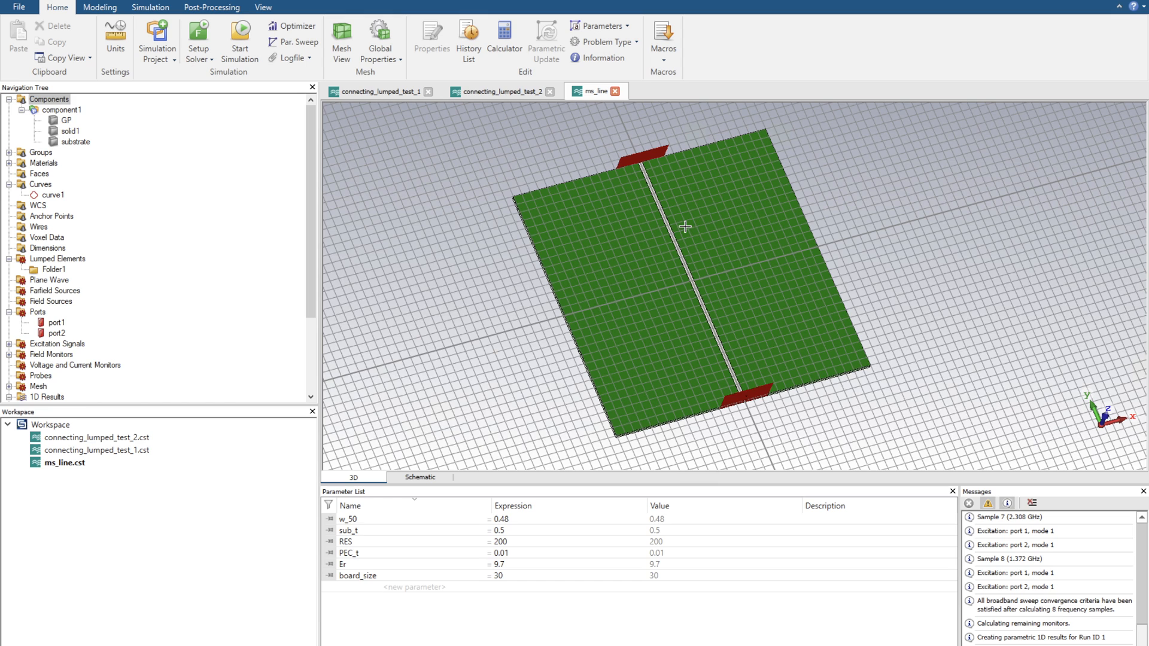
mouse_move(491, 424)
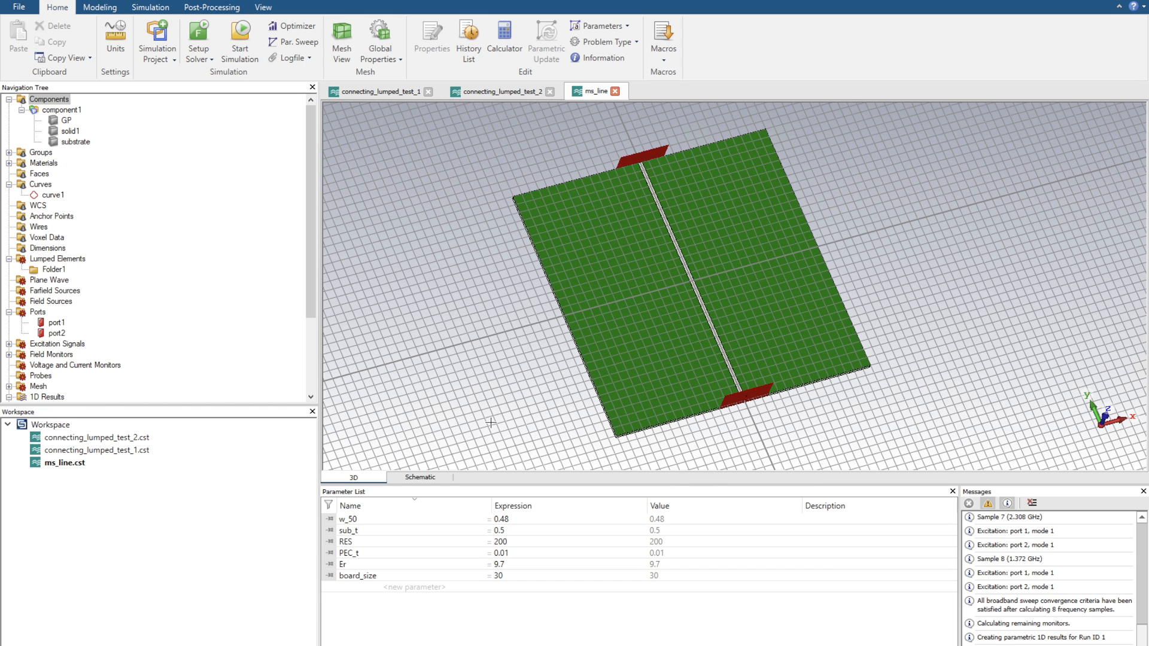
mouse_move(702, 127)
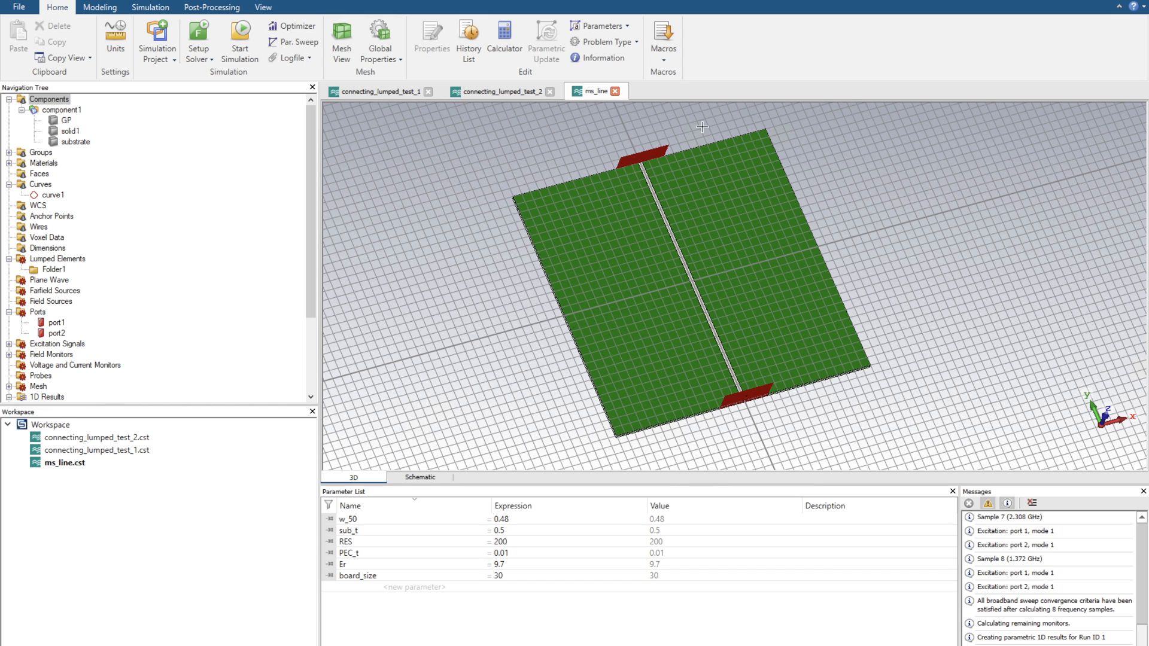
mouse_move(641, 254)
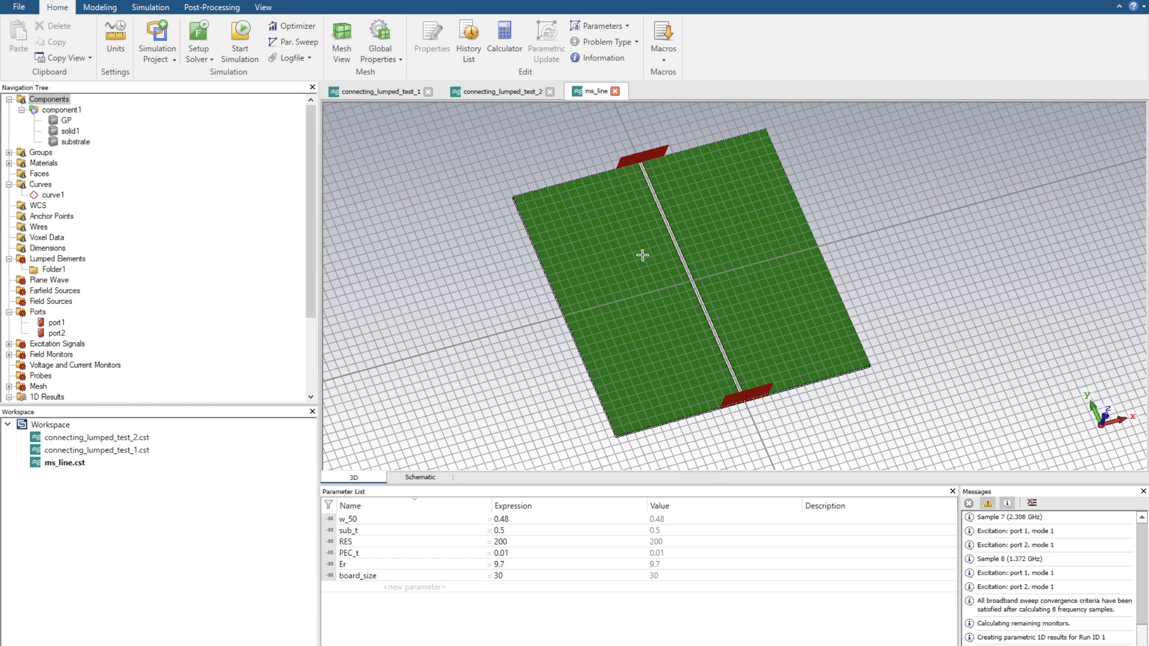
mouse_move(498, 462)
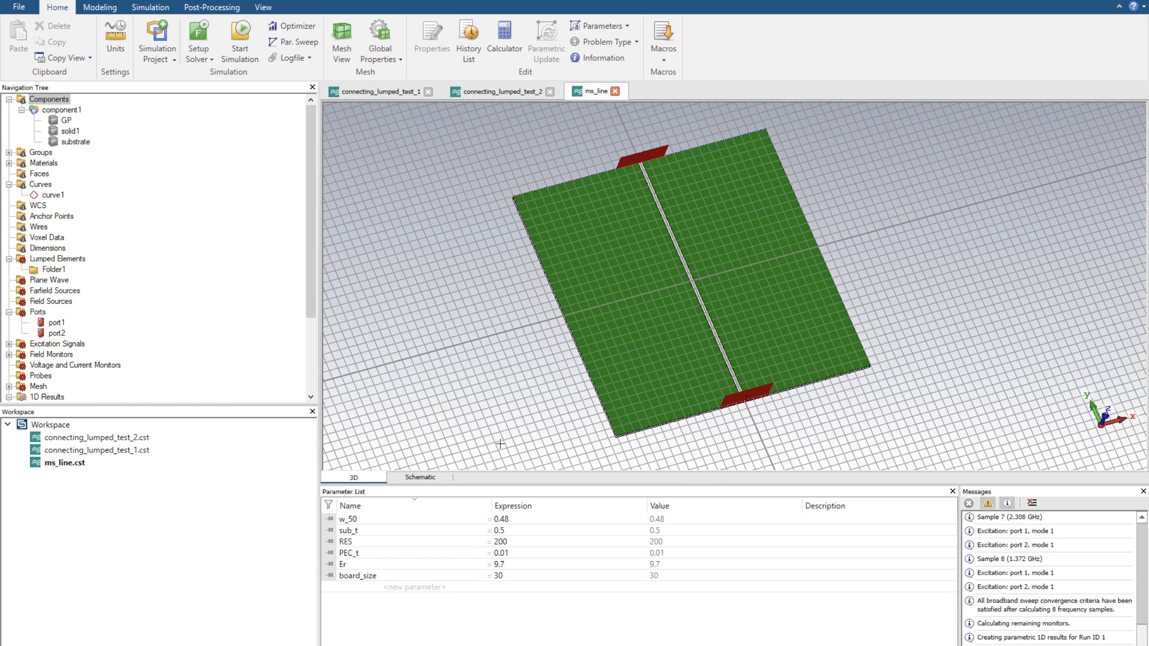
Switch between the ms_line schematic and the 3D microstrip model, ending on the schematic
left_click(419, 478)
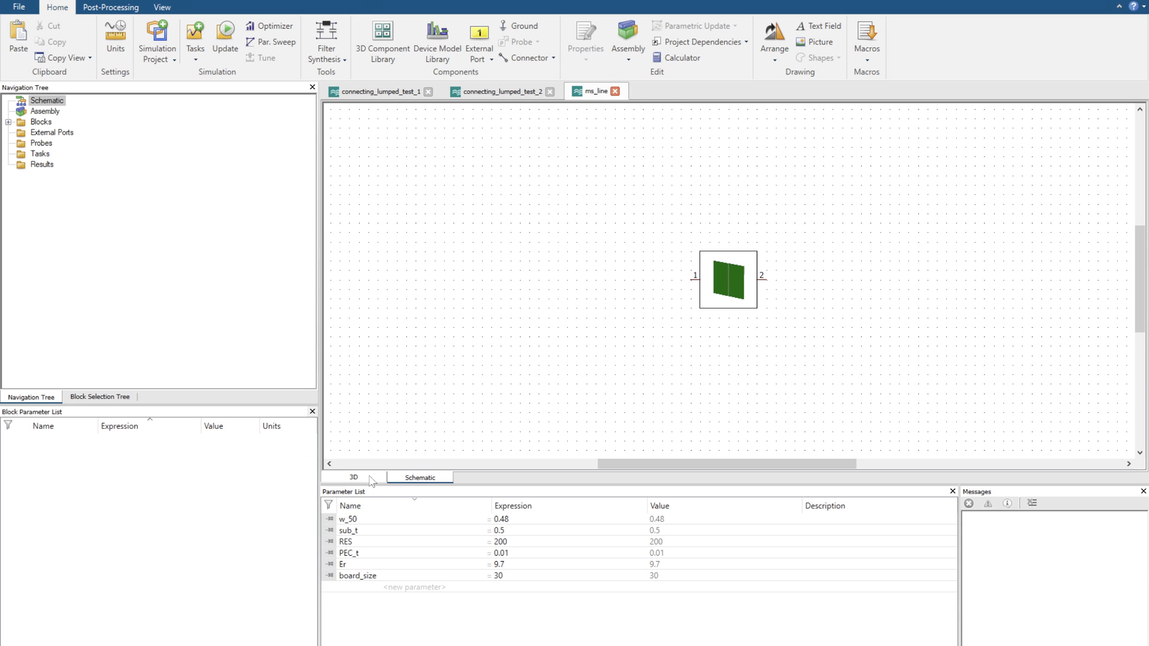
left_click(355, 478)
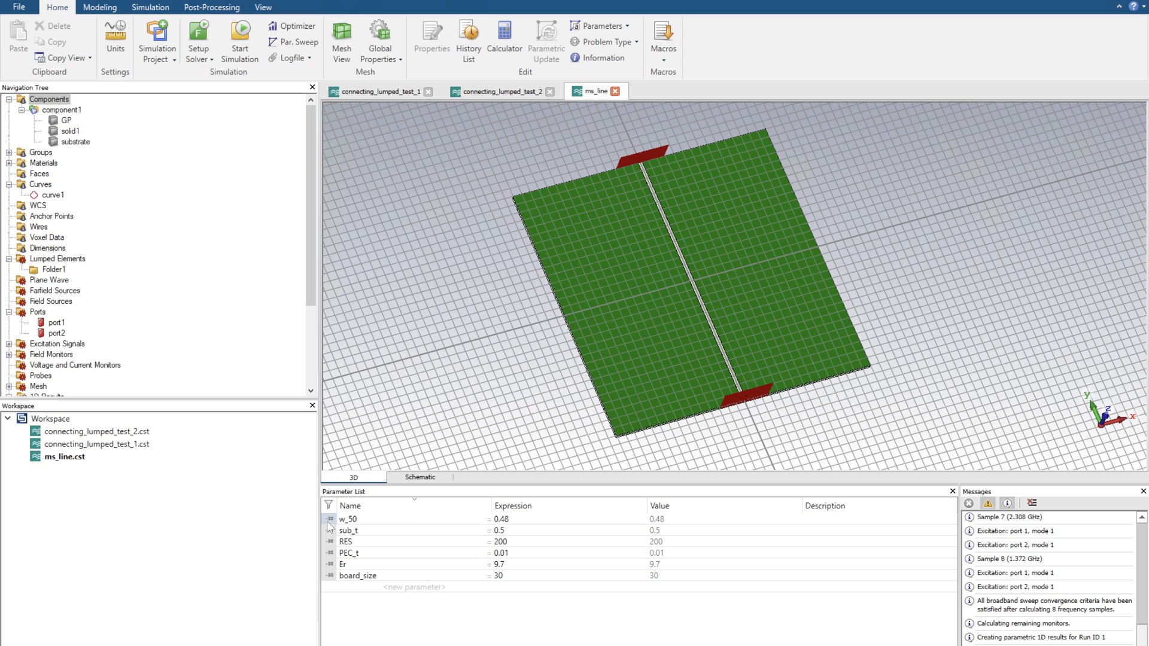
left_click(421, 477)
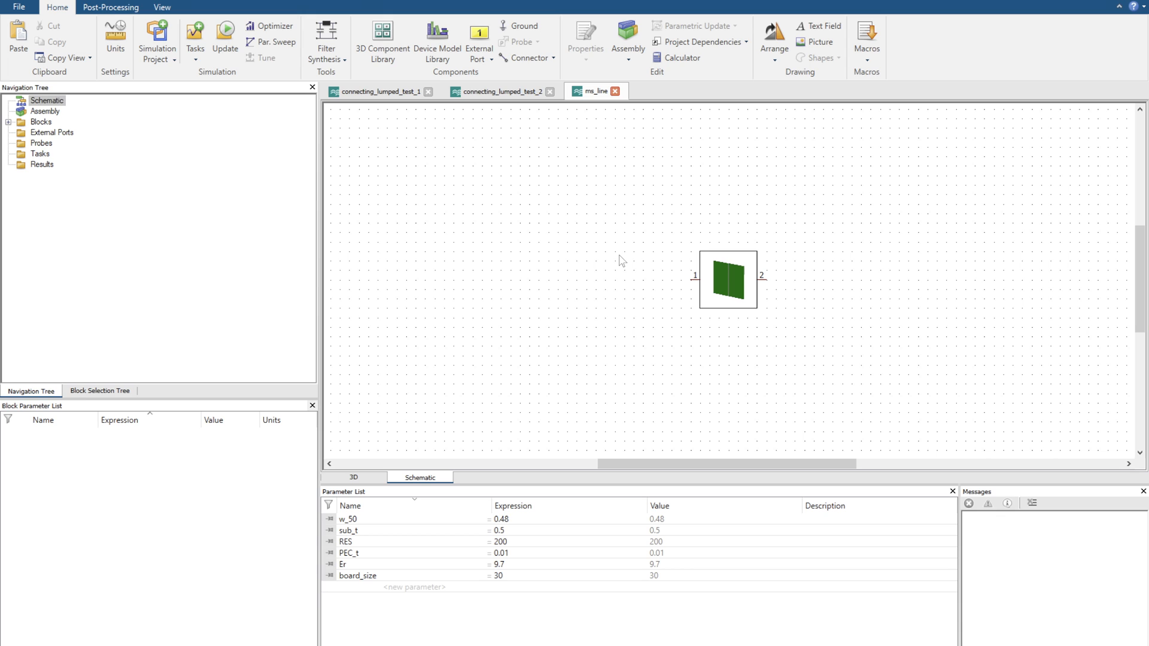
mouse_move(534, 223)
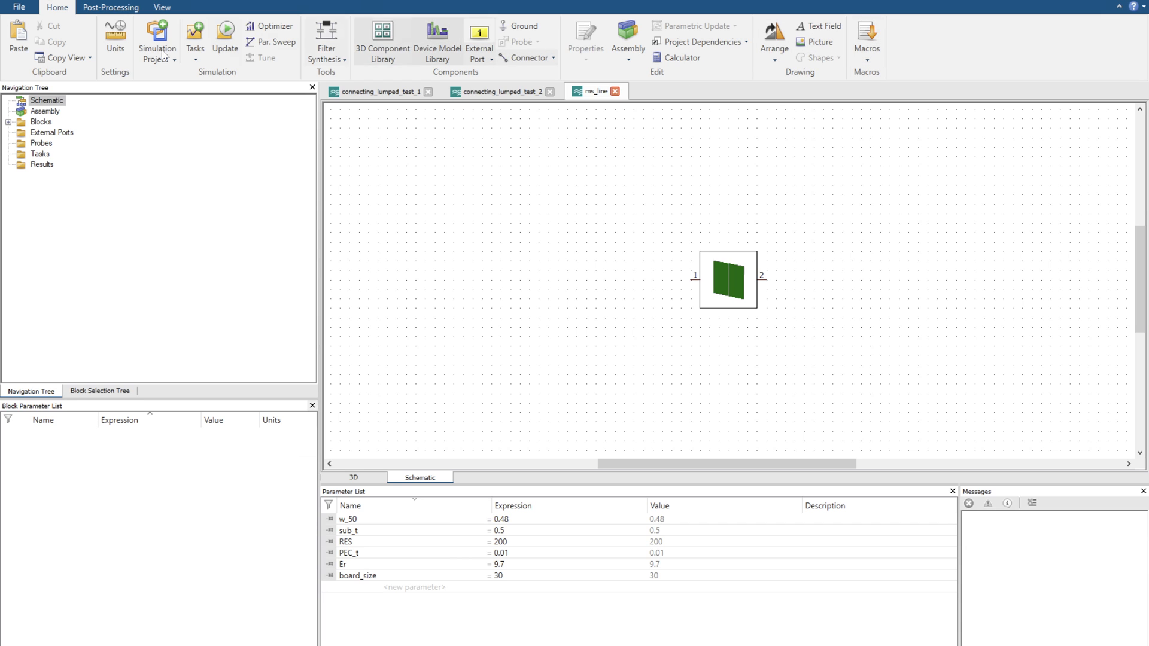
mouse_move(194, 36)
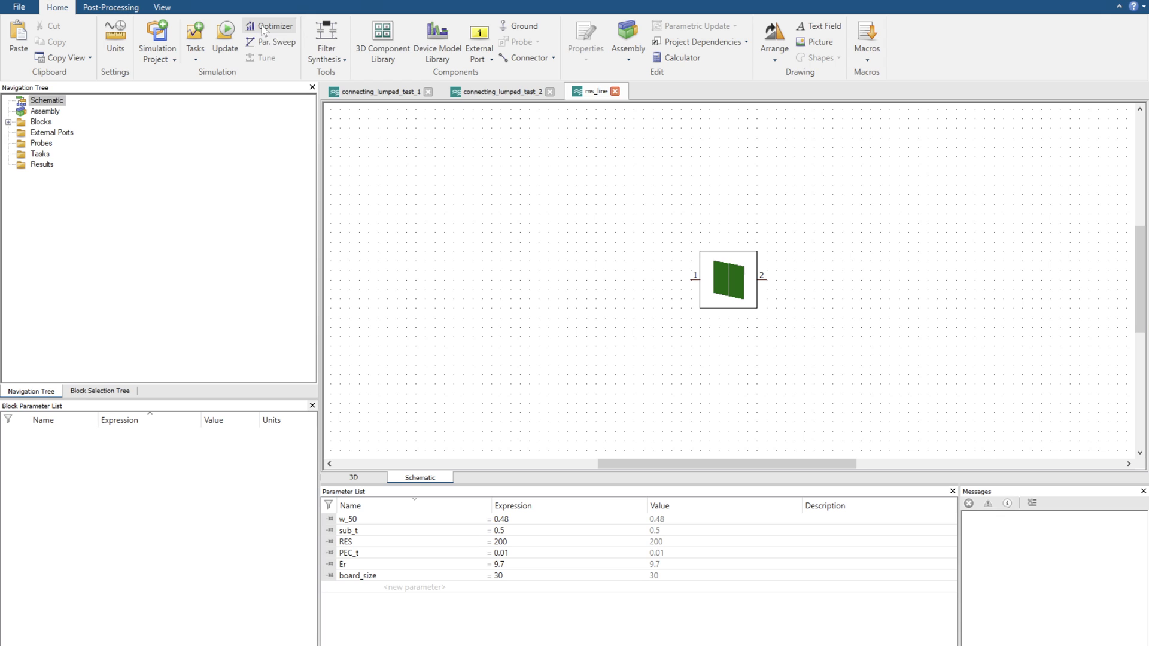
mouse_move(274, 41)
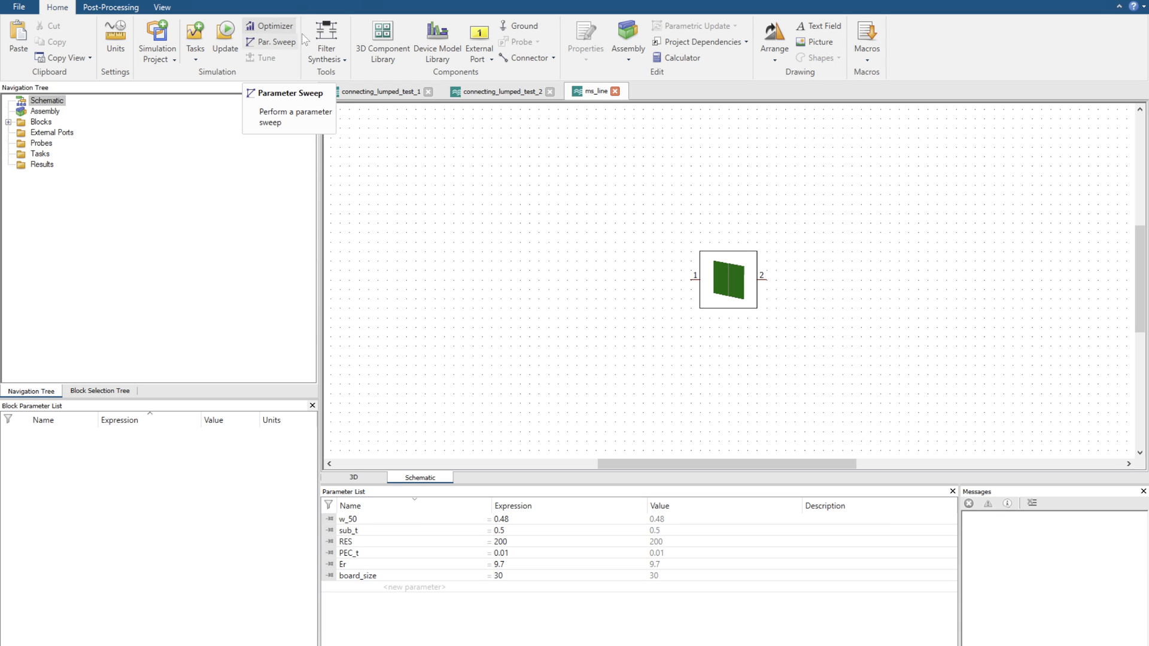
mouse_move(333, 43)
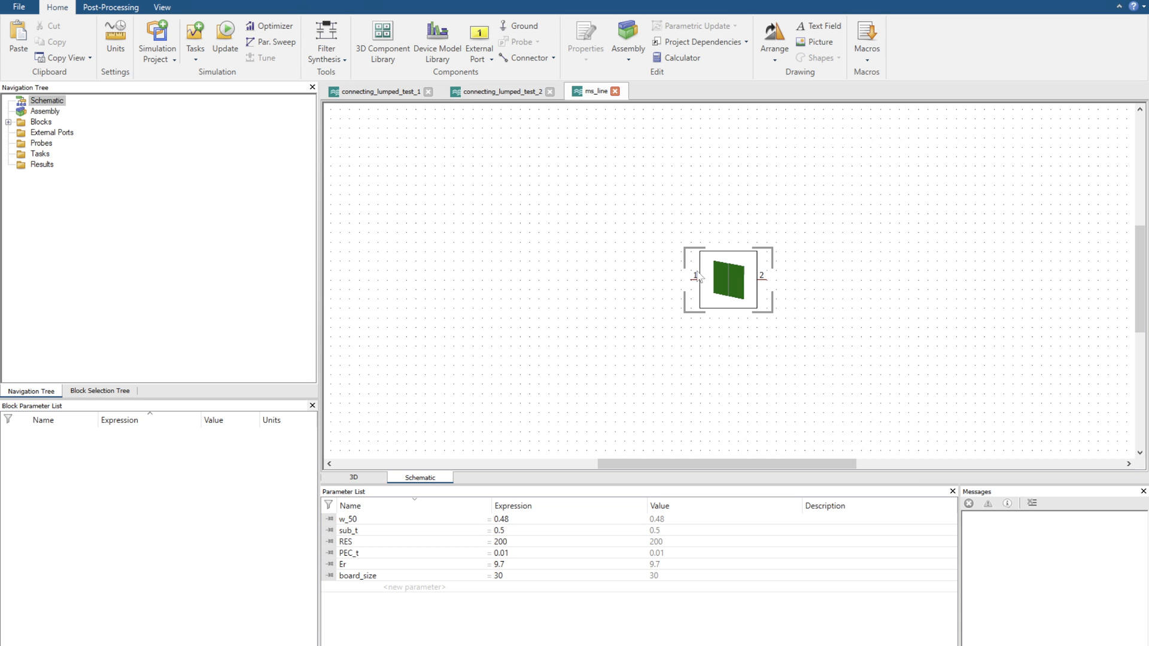
Attach external ports 1 and 2 to the microstrip block's pins 1 and 2 and select the block
left_click(357, 478)
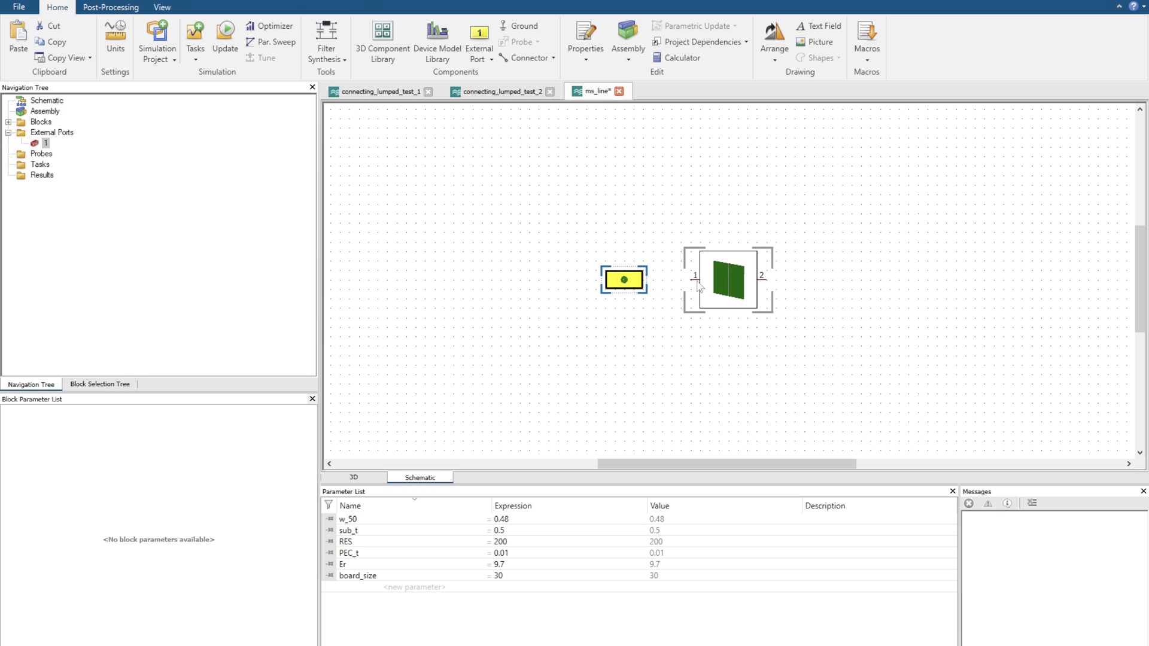
left_click_drag(623, 280, 695, 279)
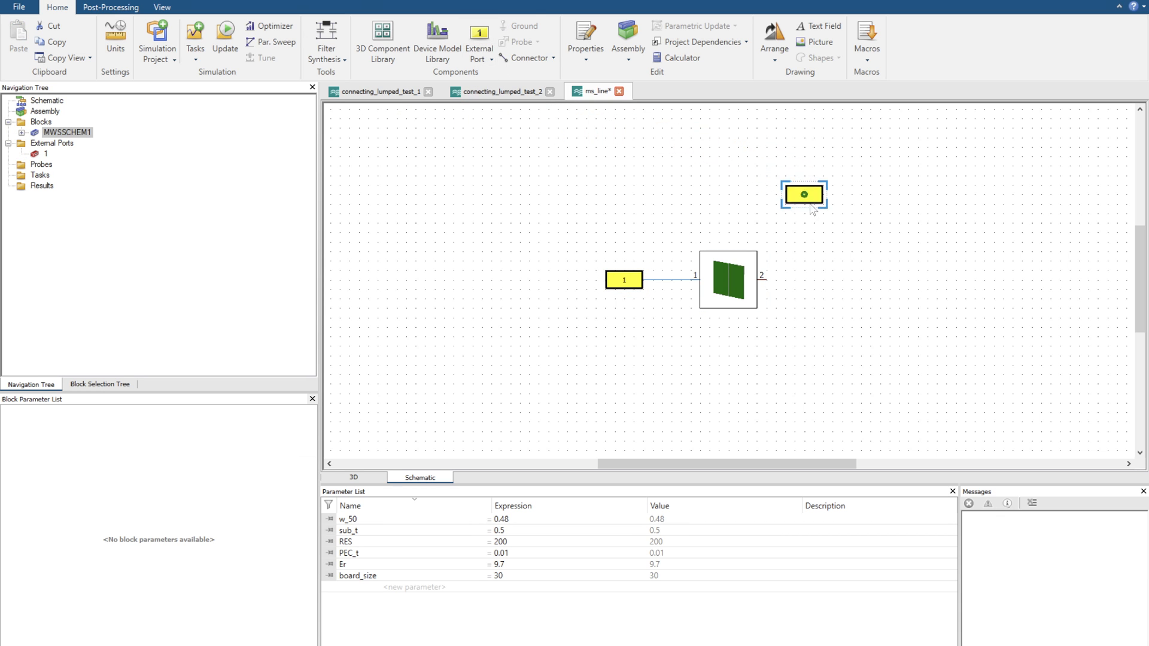
left_click_drag(804, 194, 812, 280)
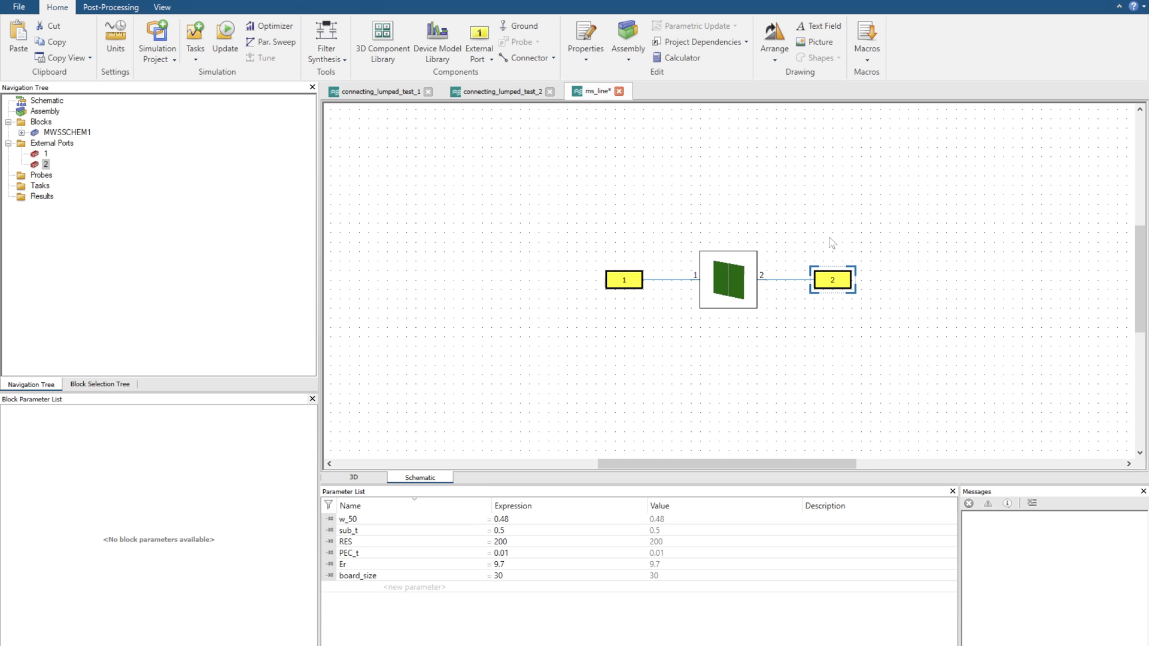
mouse_move(226, 444)
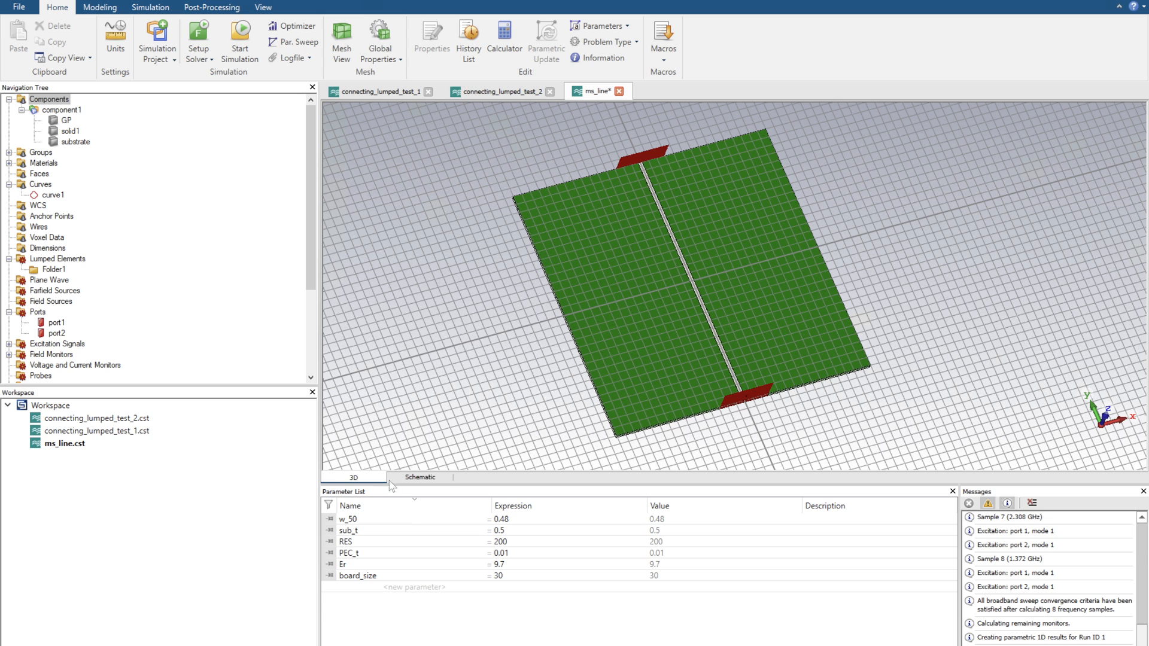
left_click(420, 477)
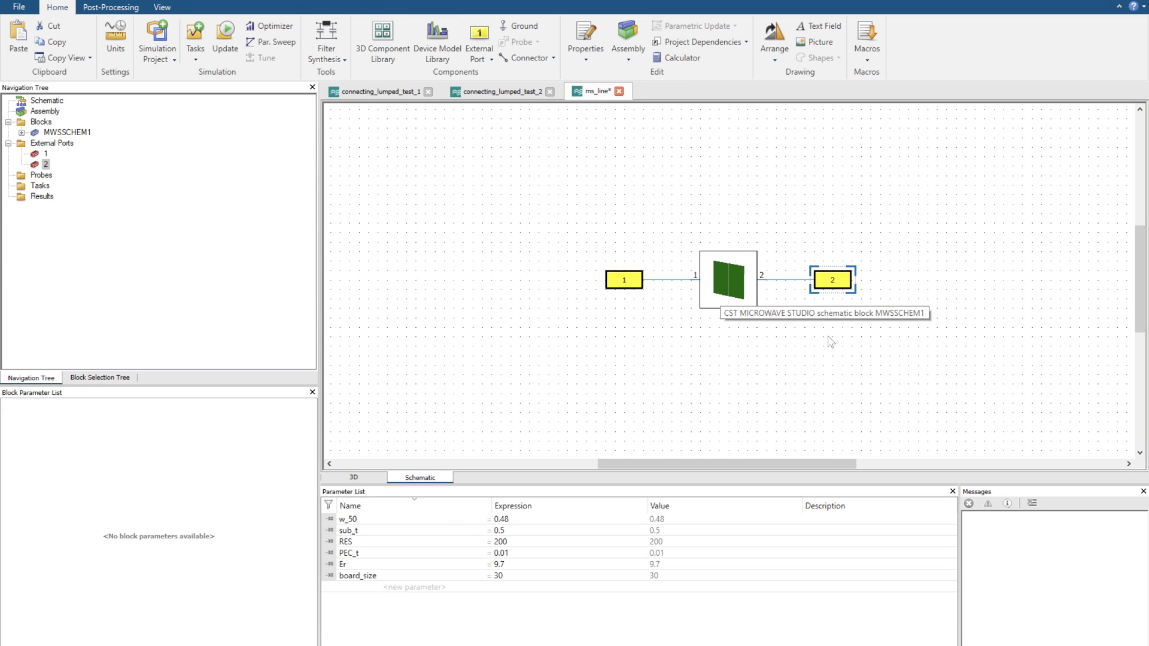
mouse_move(754, 225)
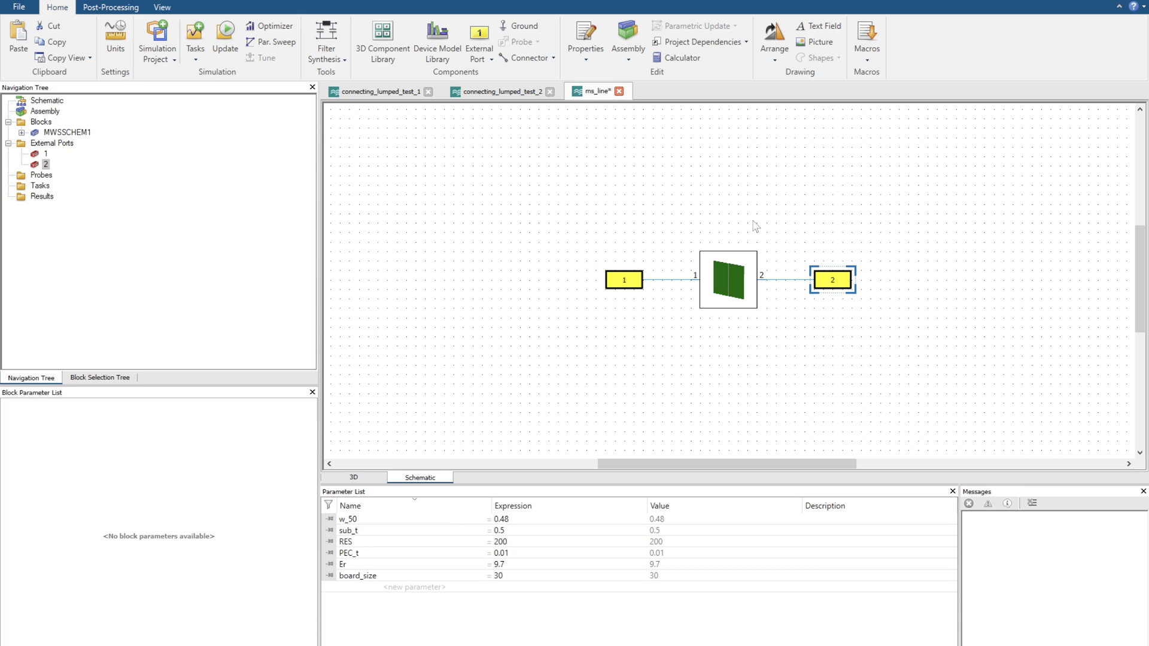
mouse_move(754, 254)
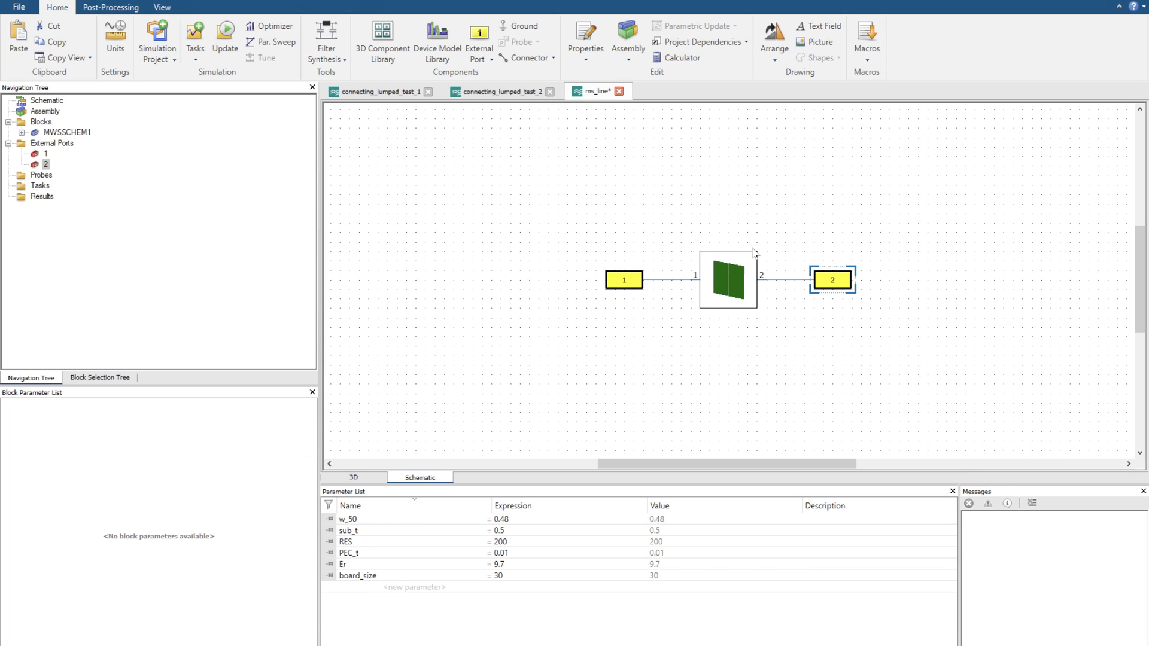
left_click(728, 281)
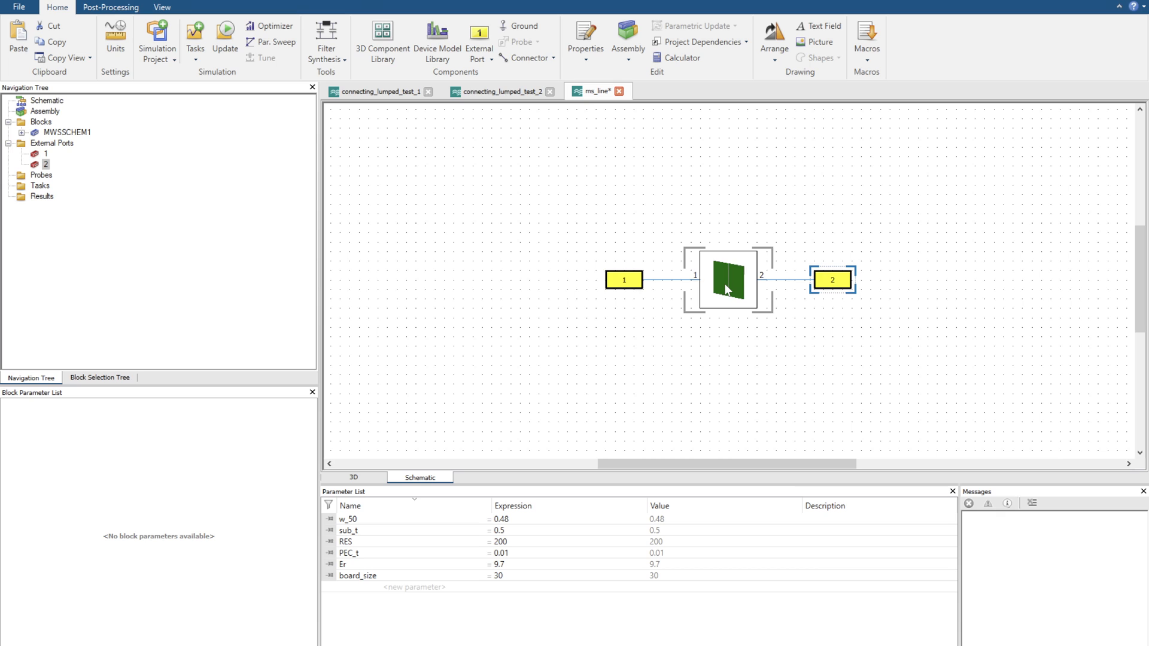
mouse_move(725, 290)
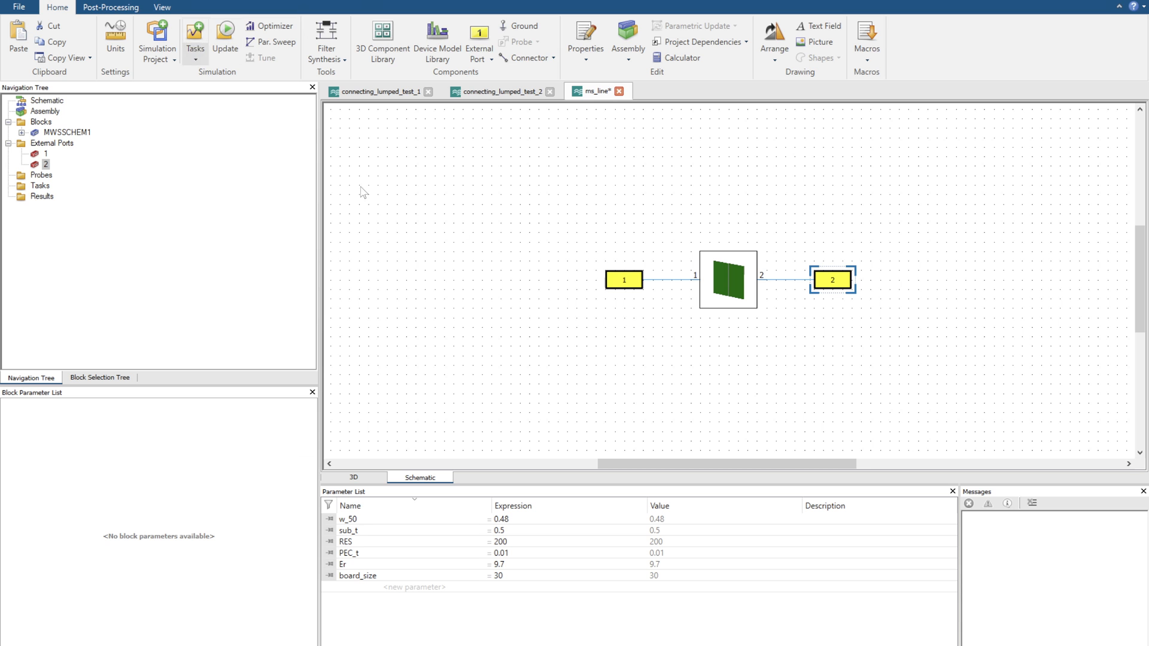
mouse_move(885, 288)
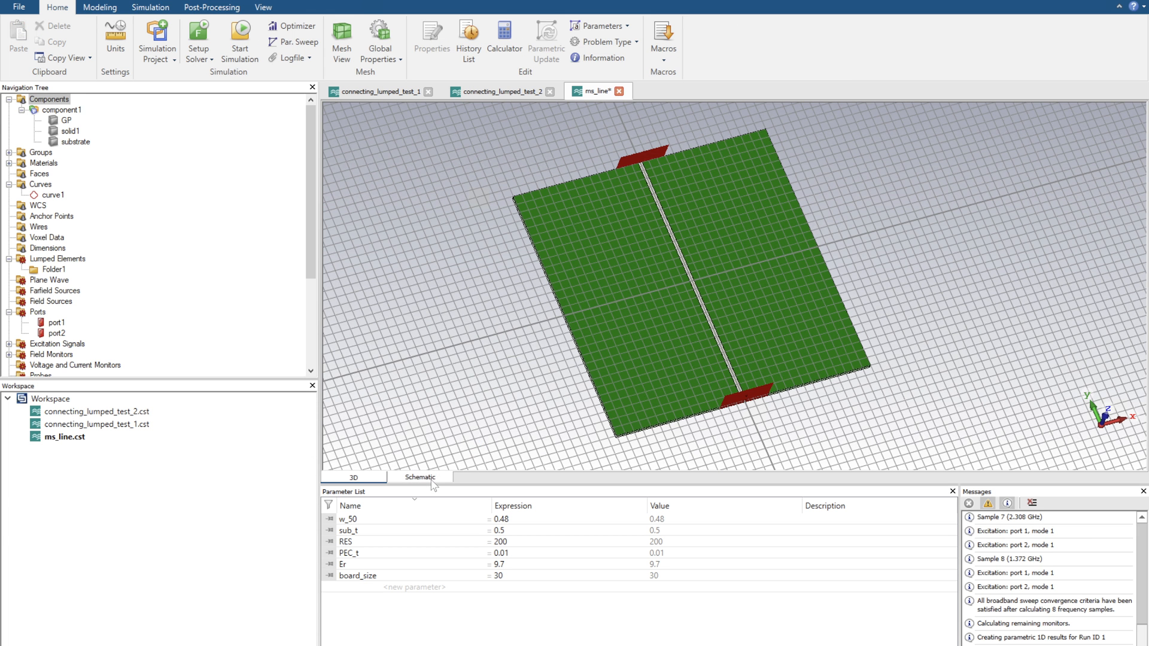
Add an S-Parameters simulation task SPara1 to the schematic and show its task parameters
left_click(421, 477)
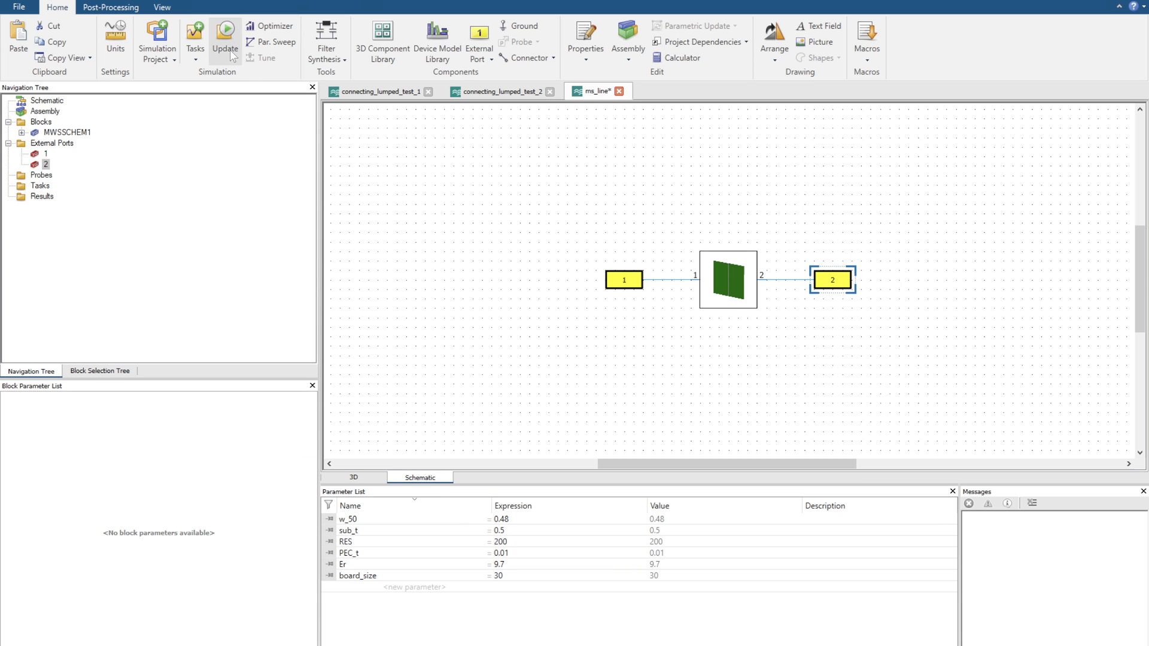
left_click(193, 34)
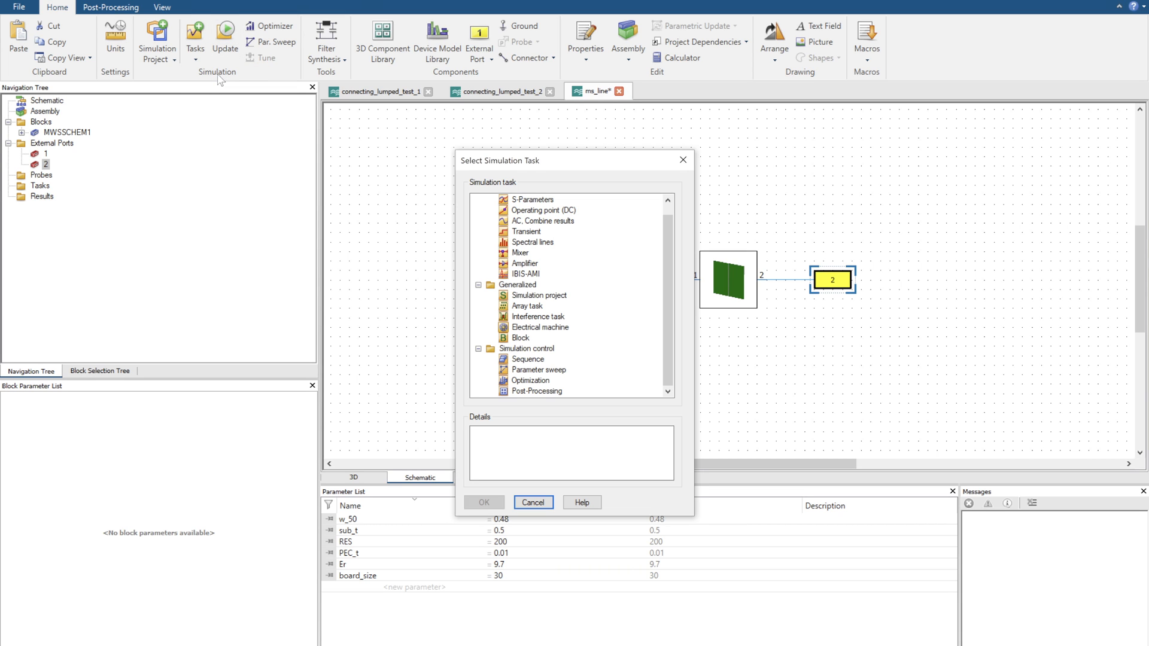
left_click(533, 200)
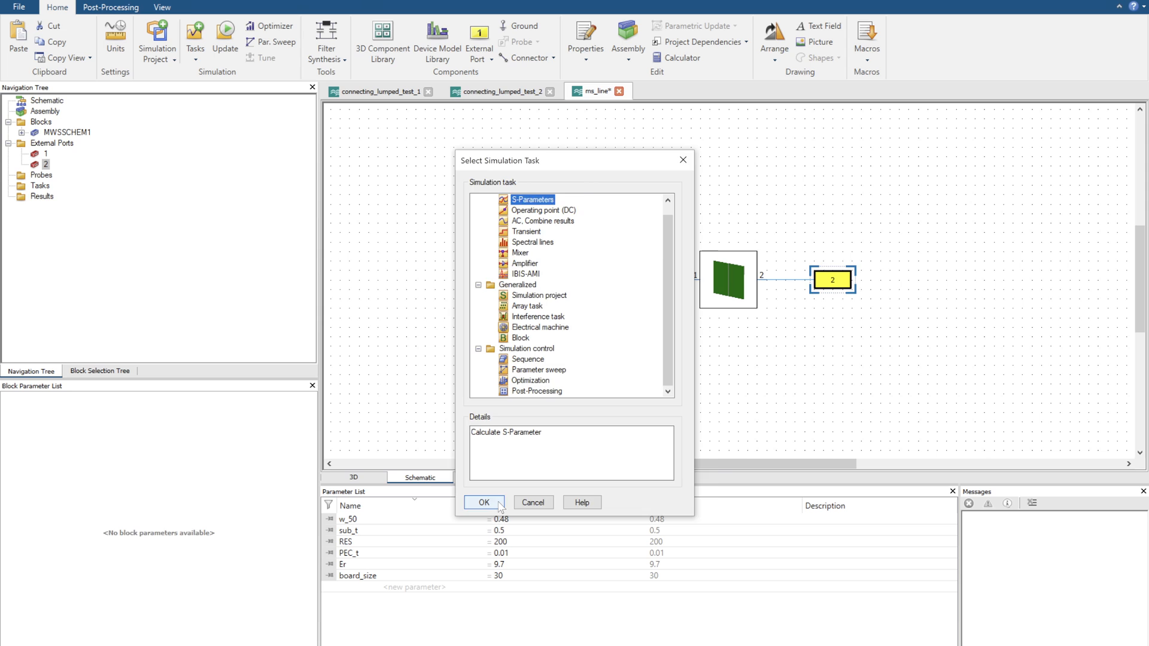
left_click(484, 501)
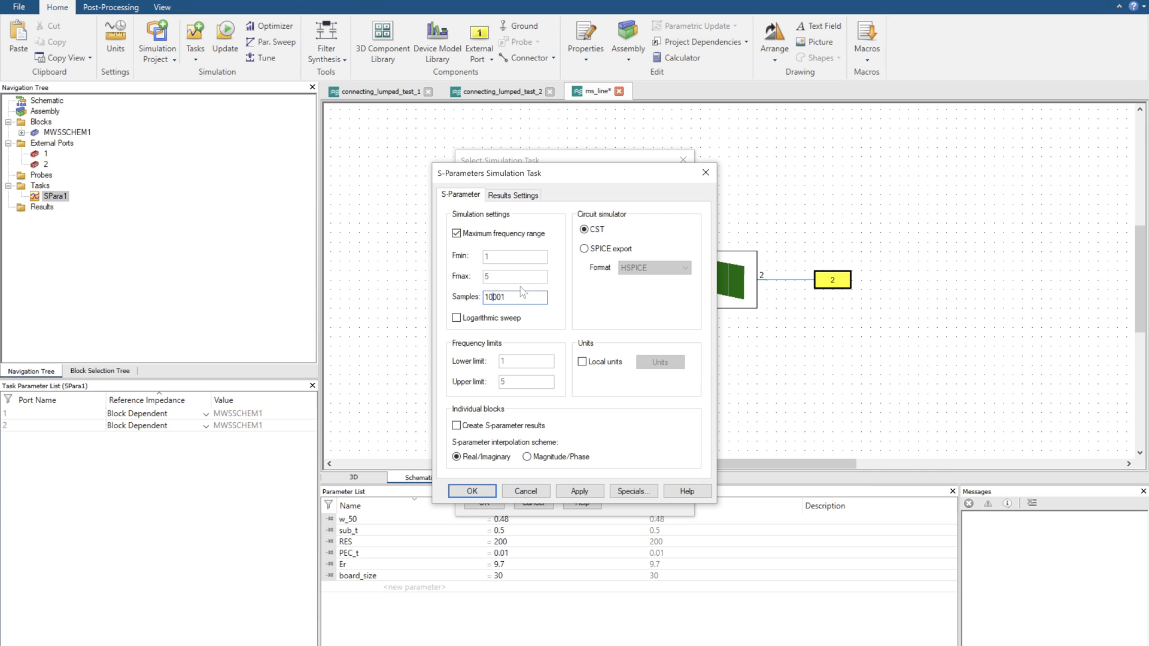
left_click(472, 490)
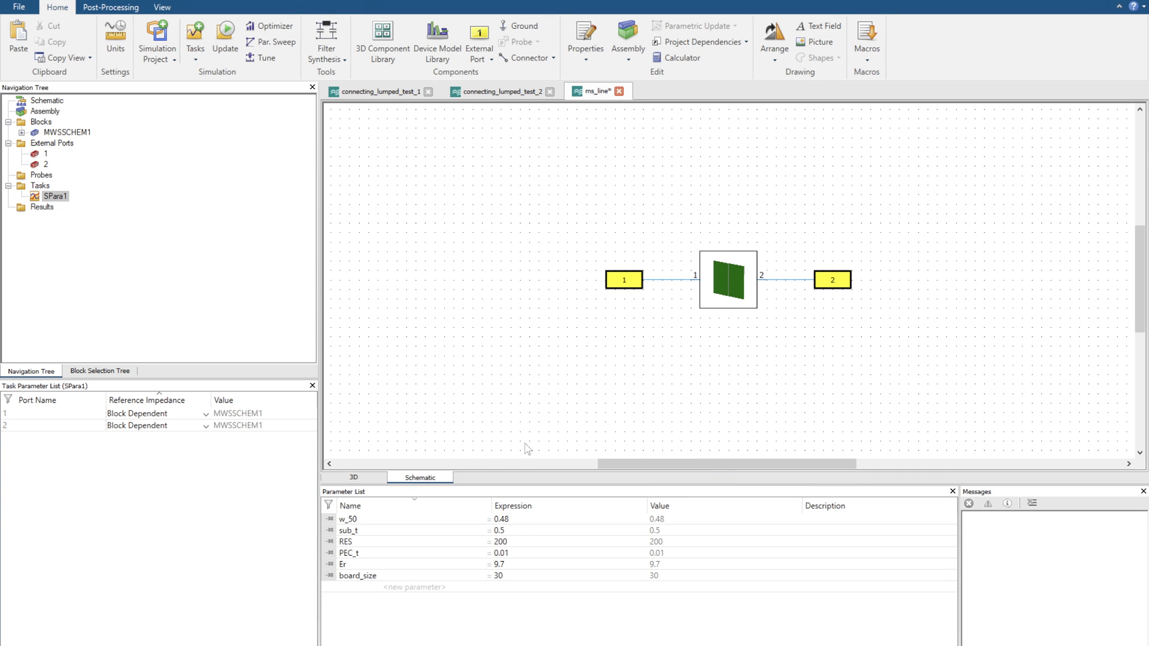
left_click(225, 31)
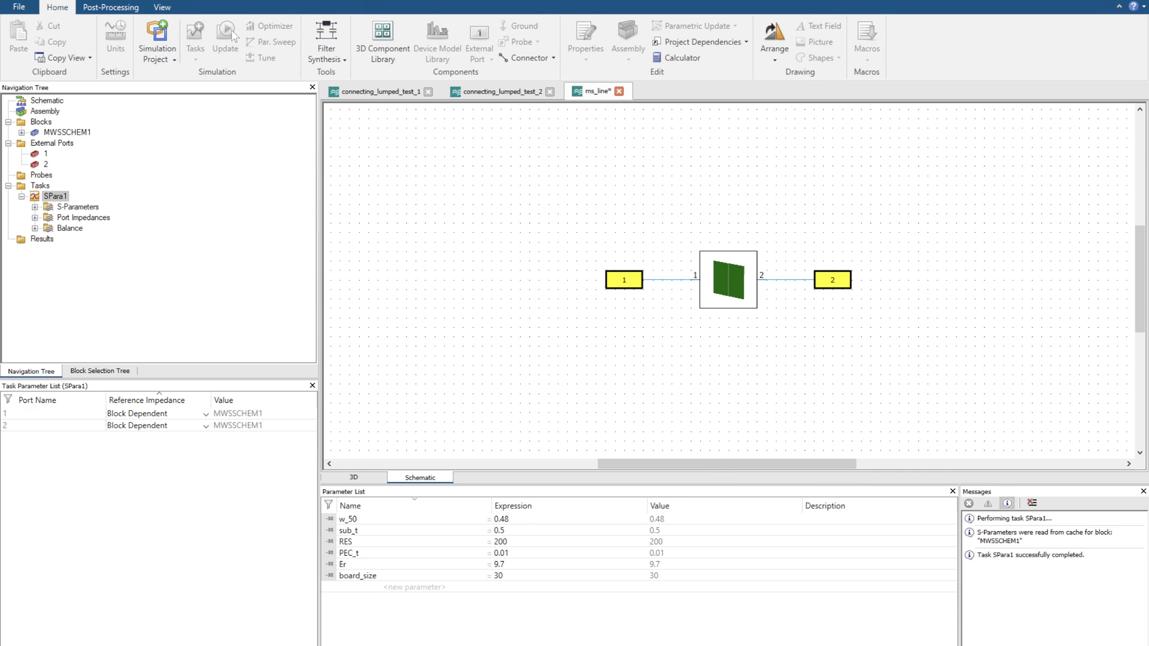
View SPara1's S-parameter magnitude-in-dB plot from 1 to 5 GHz, then return to the schematic
double_click(74, 206)
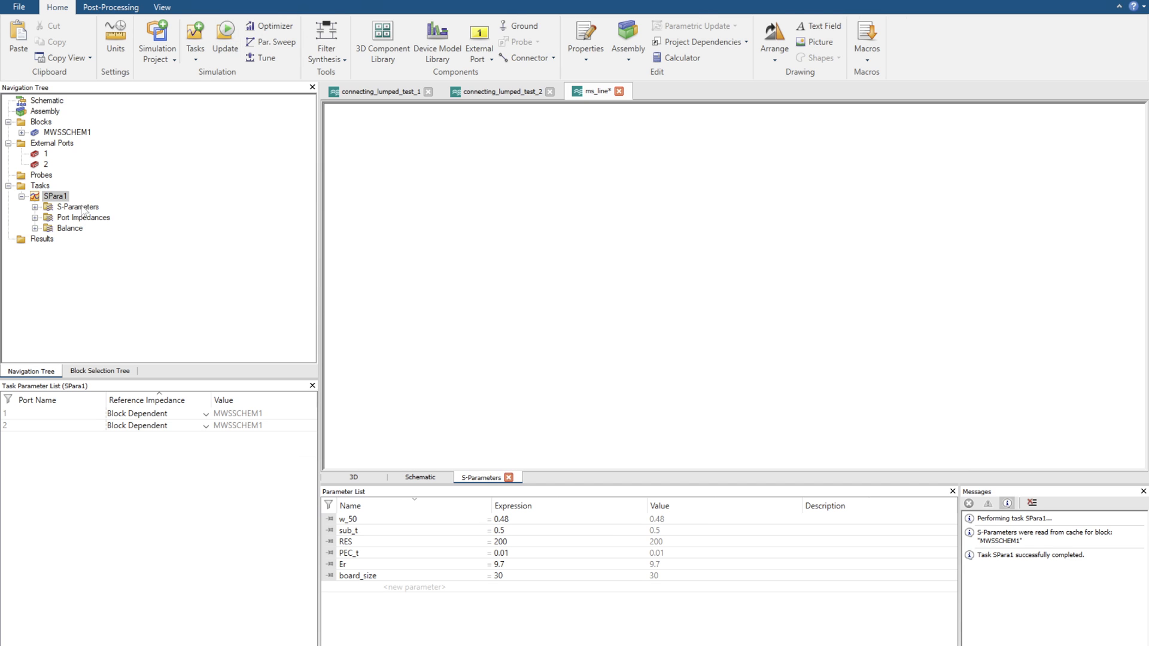
left_click(70, 206)
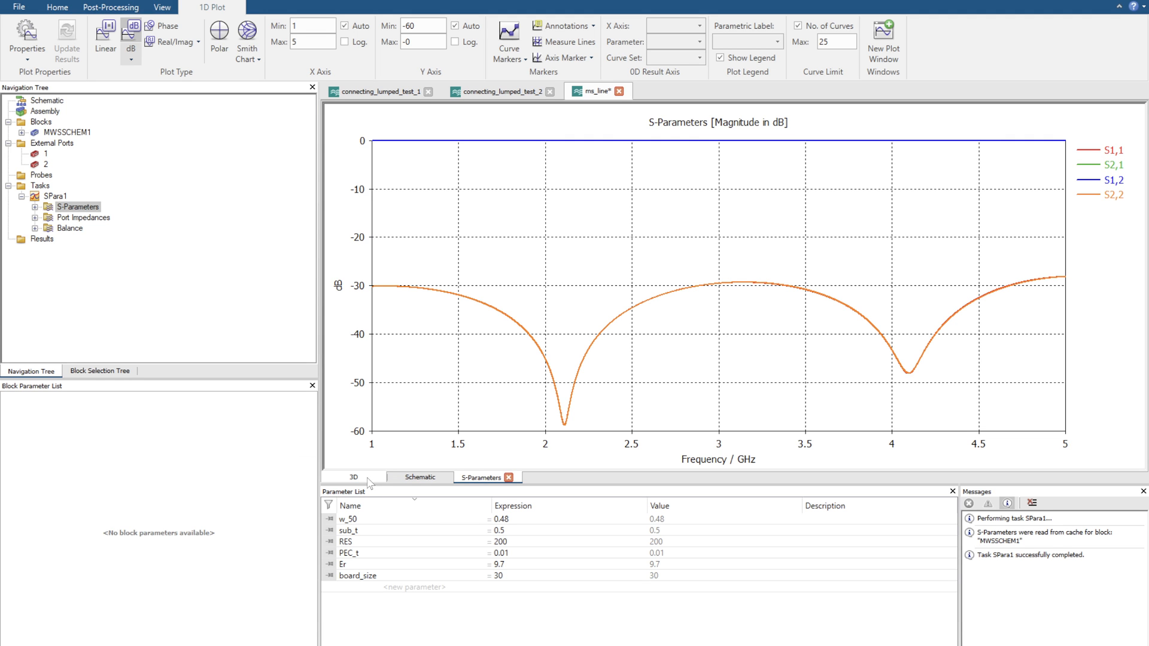
left_click(355, 478)
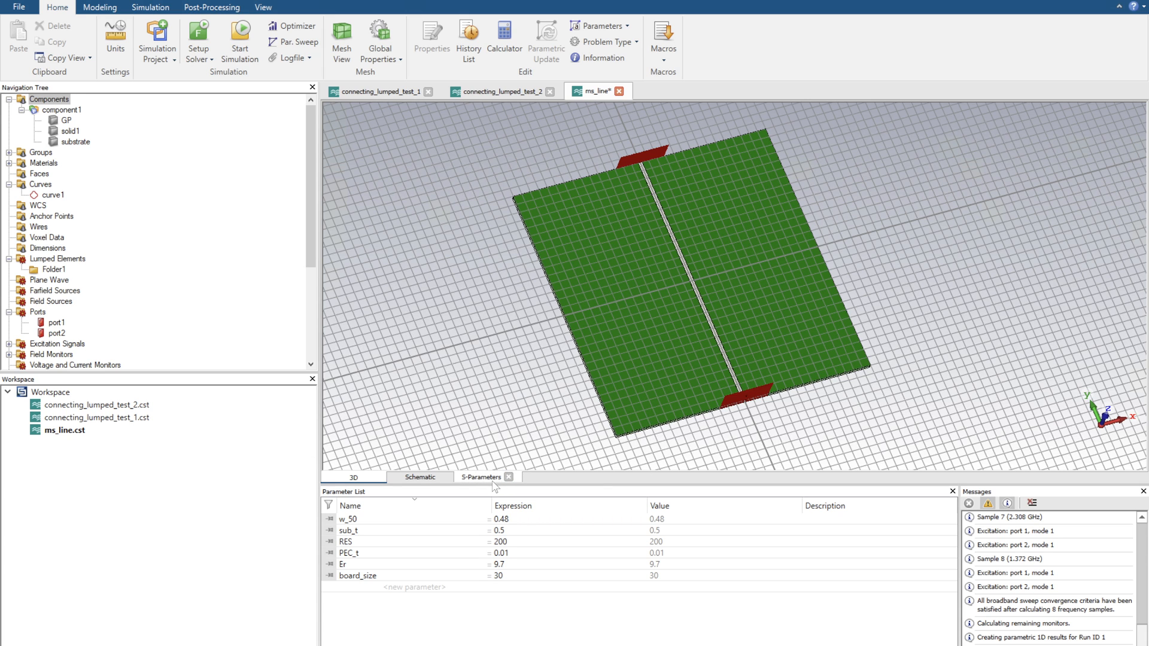
left_click(420, 477)
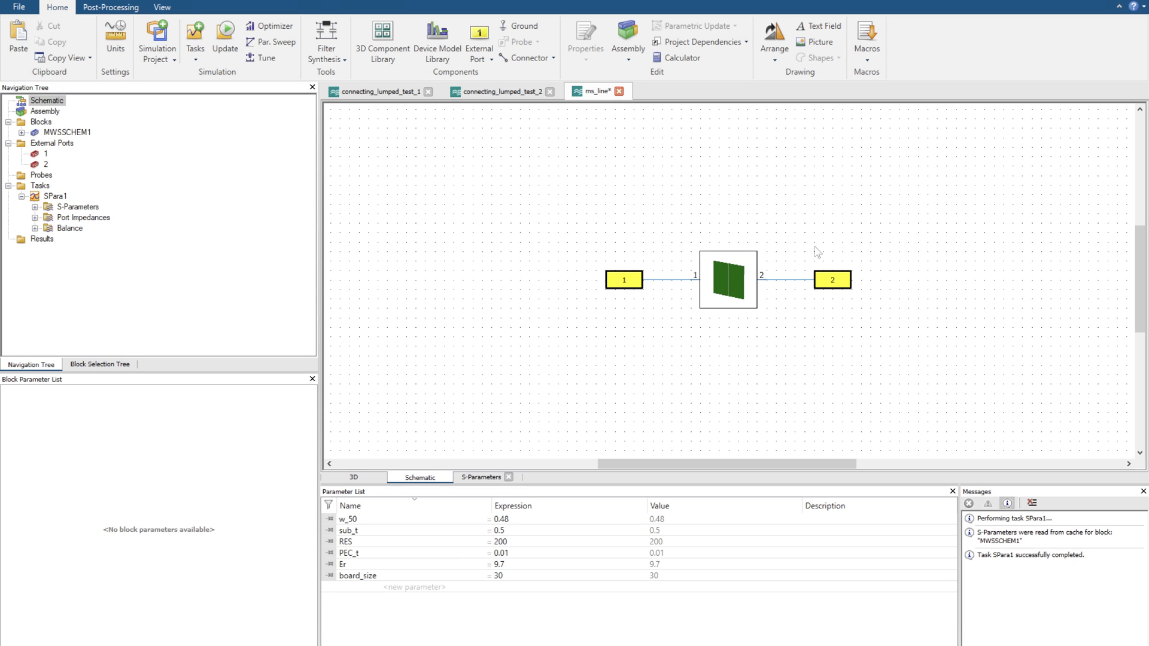
Remove external port 2 from the schematic and show the Block Selection Tree library
left_click(832, 280)
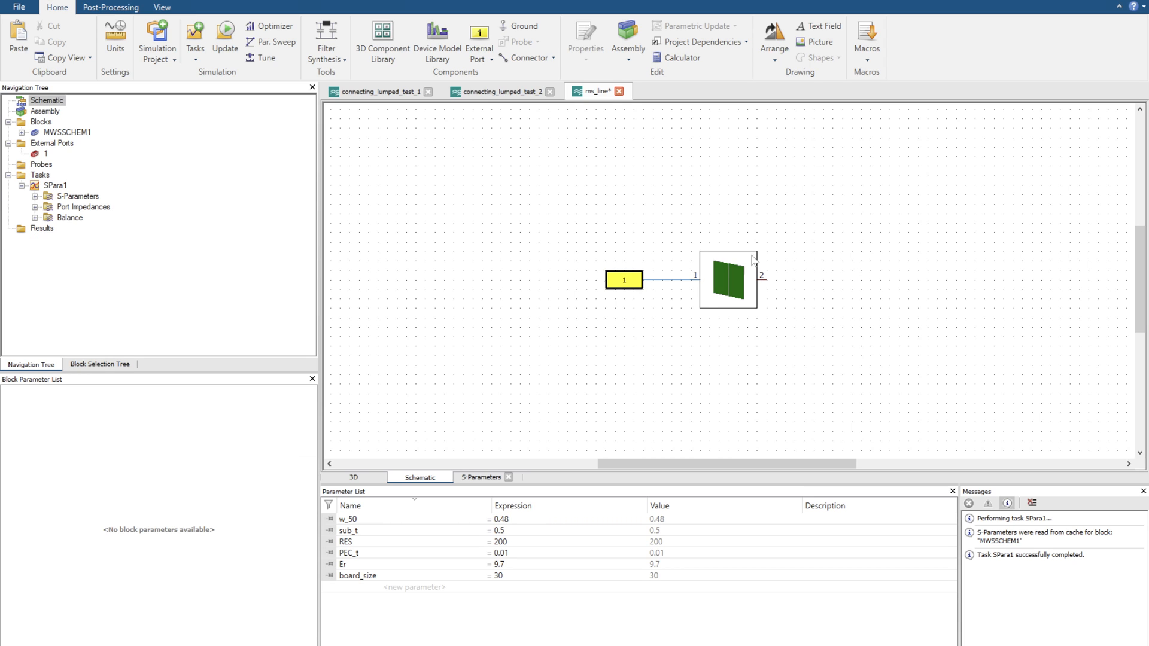
mouse_move(98, 321)
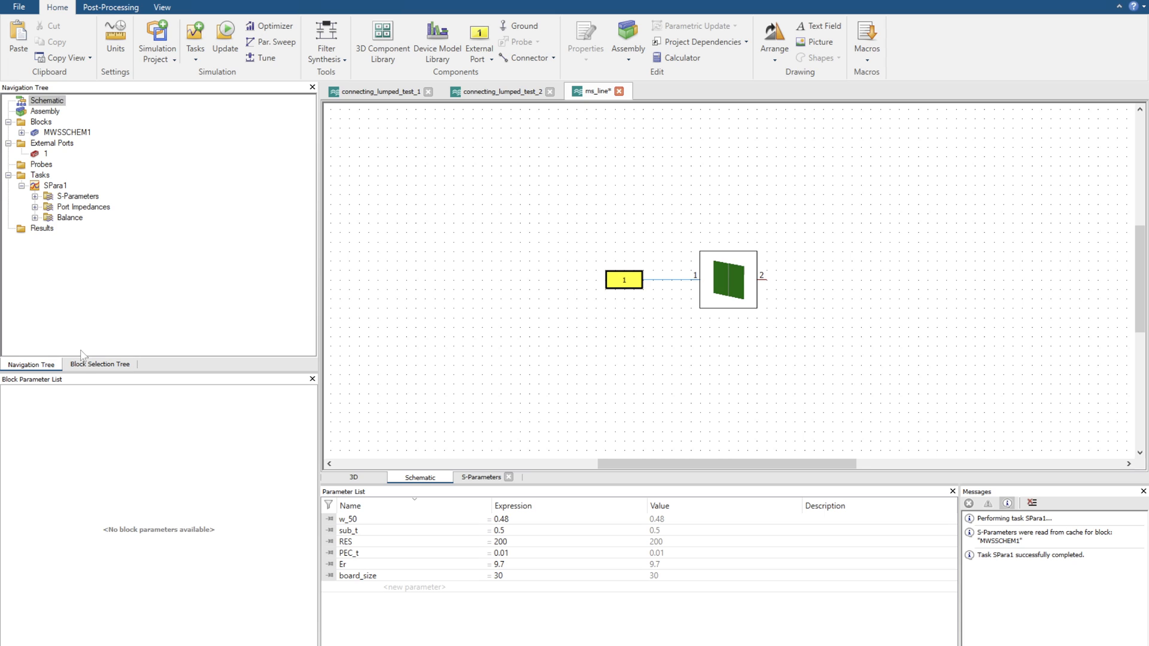
left_click(100, 363)
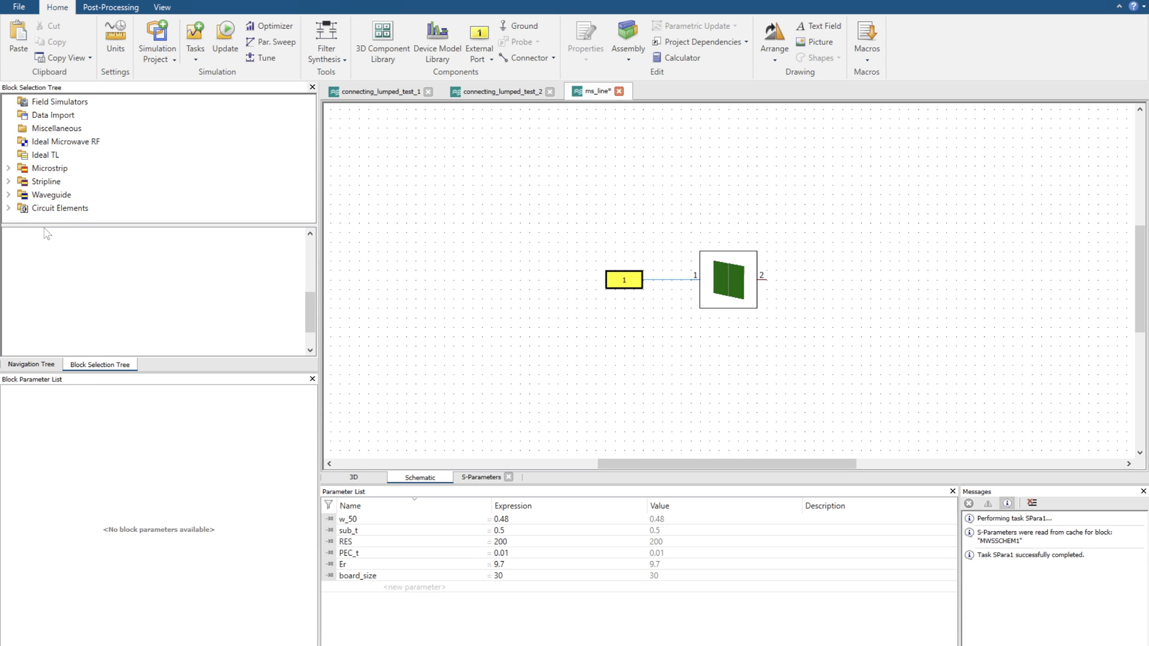
Terminate block pin 2 with a grounded resistor of resistance RES and show the S1,1 results
left_click(59, 208)
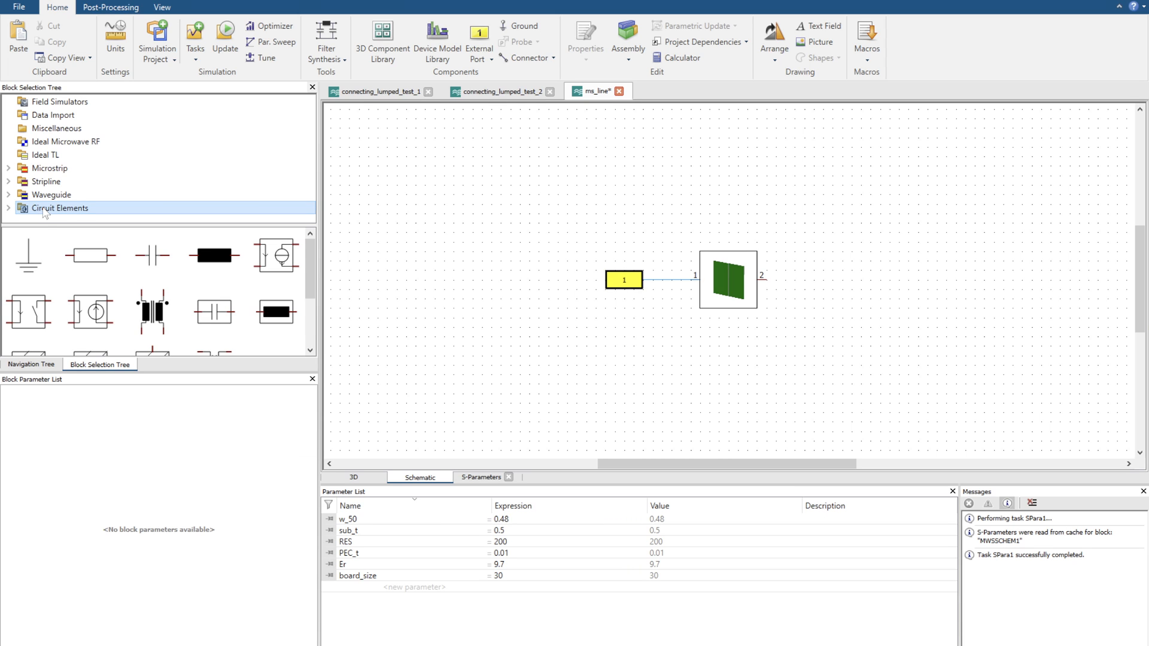
mouse_move(84, 258)
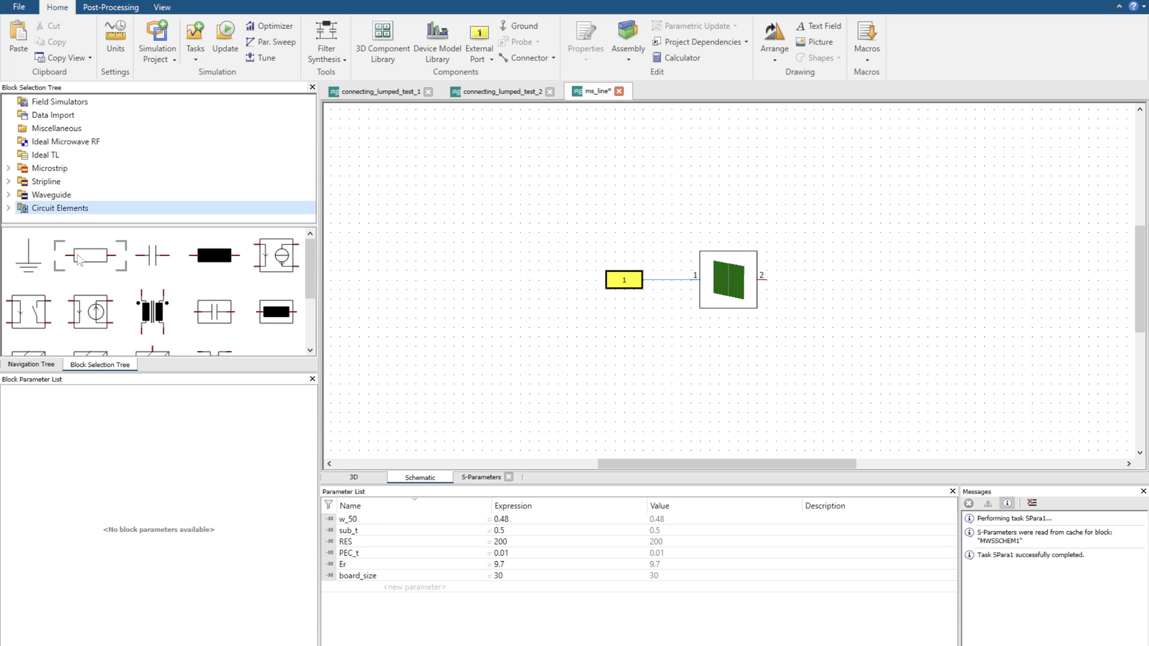
mouse_move(79, 257)
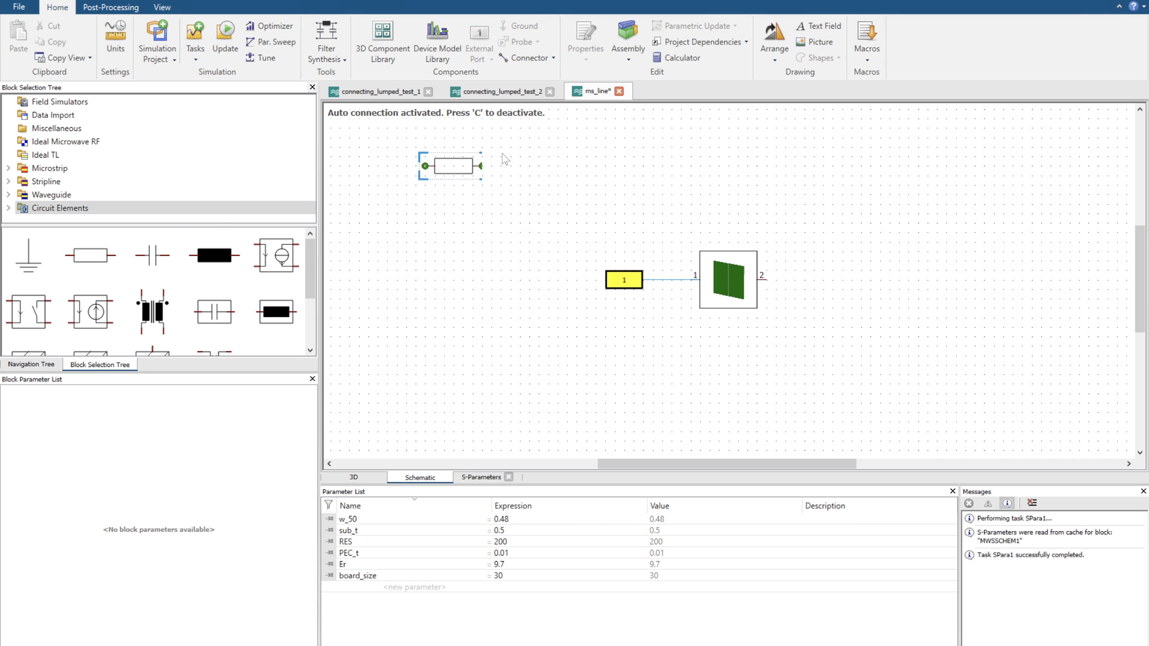
left_click_drag(449, 165, 832, 280)
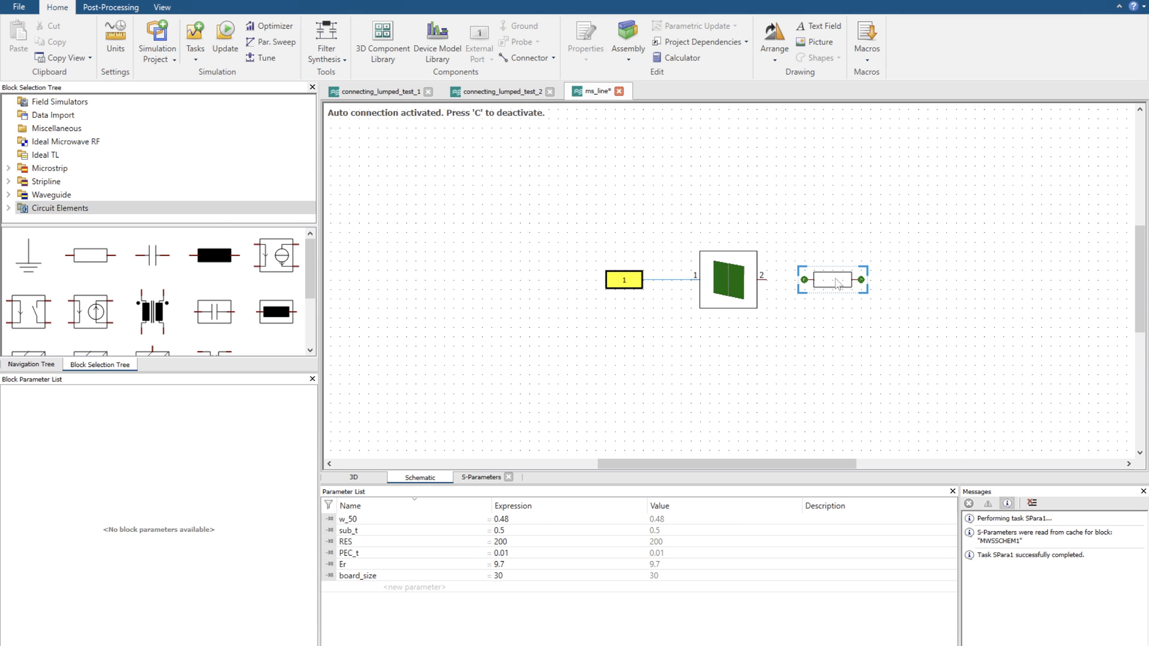
left_click(834, 280)
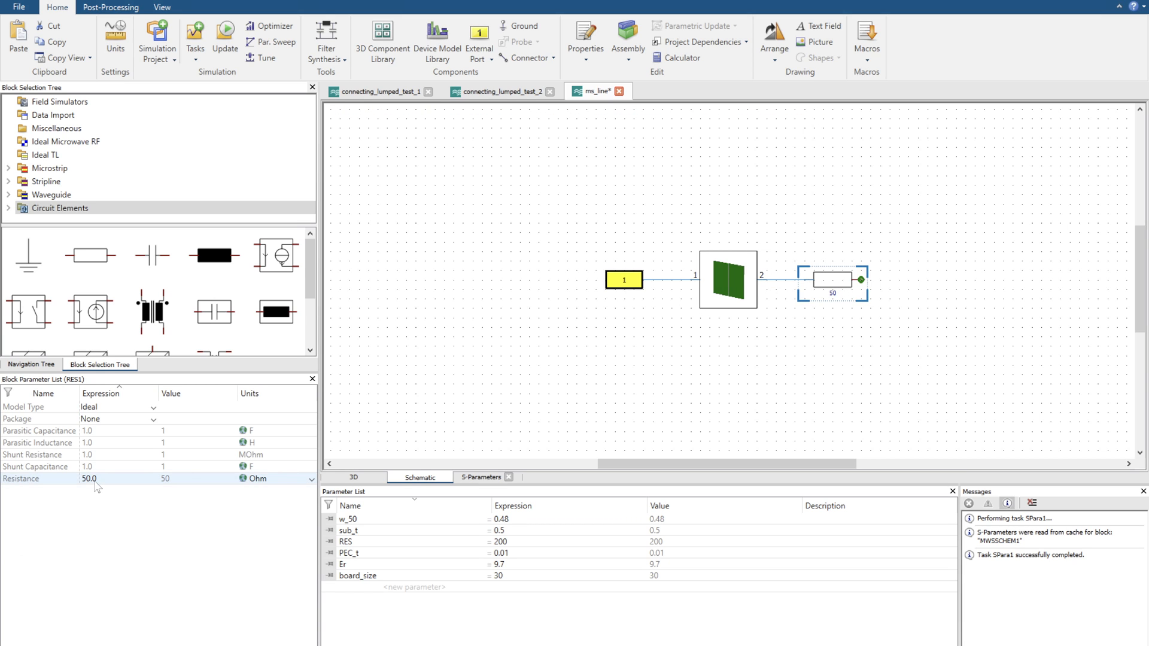
double_click(90, 479)
type("re")
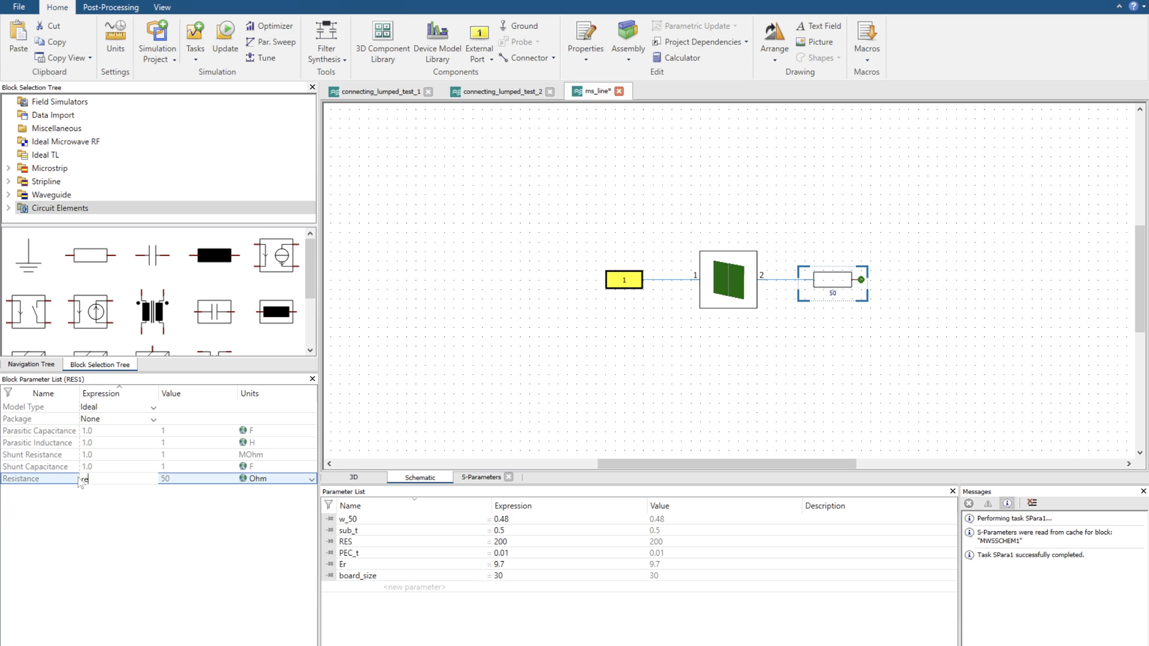
type("RES")
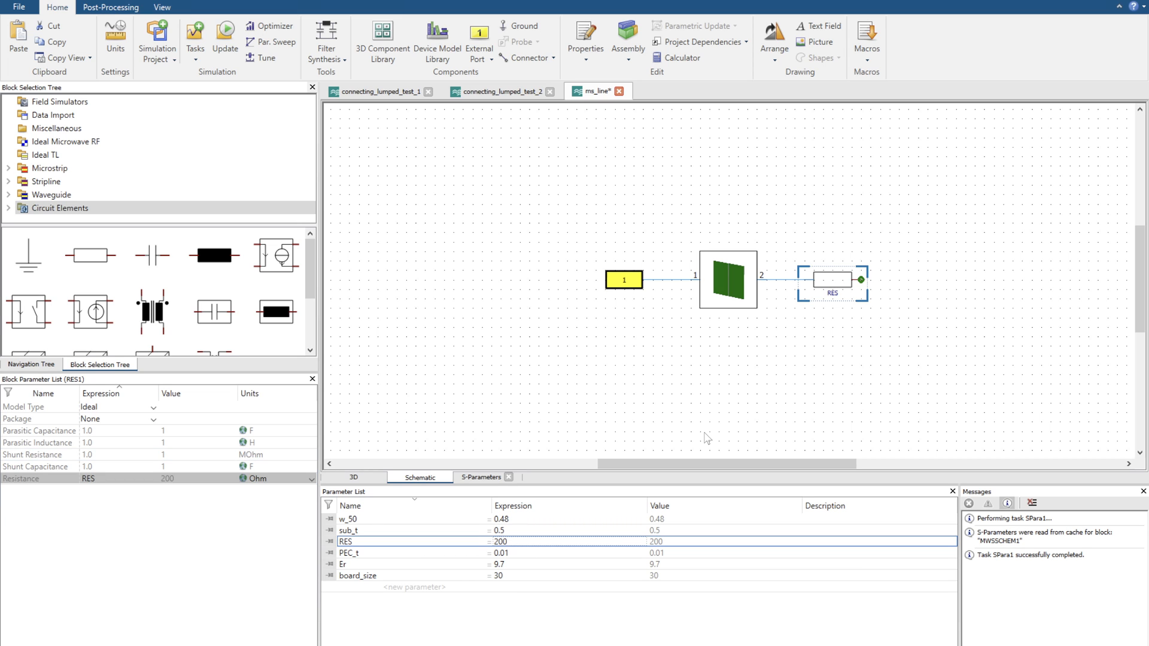
mouse_move(517, 29)
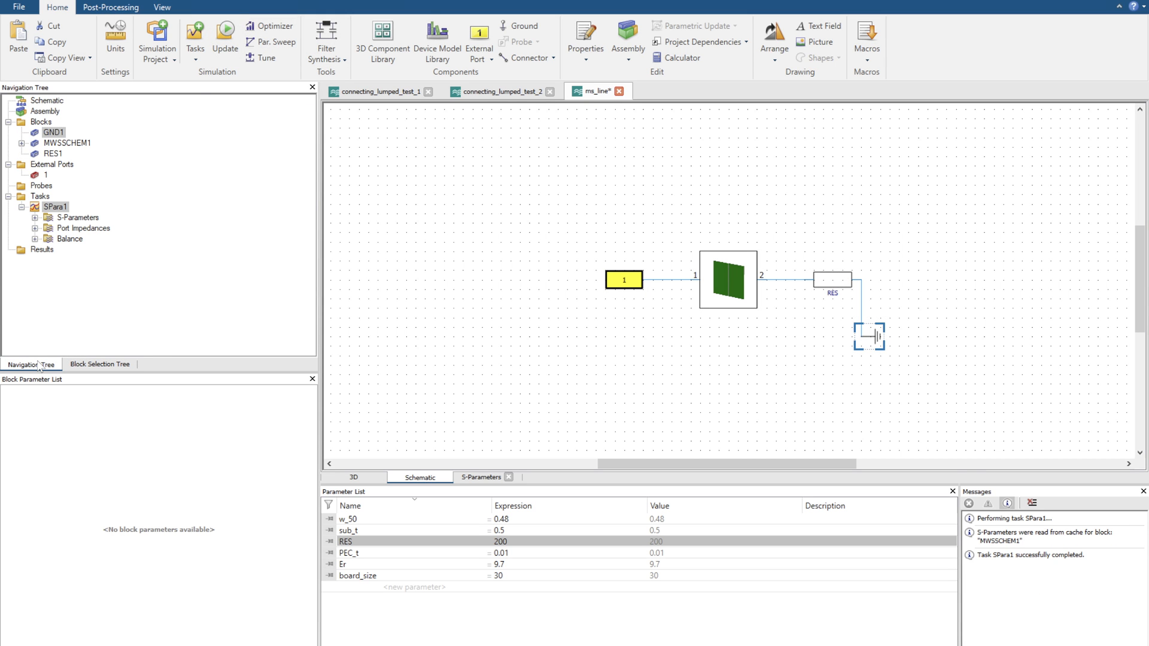
double_click(74, 217)
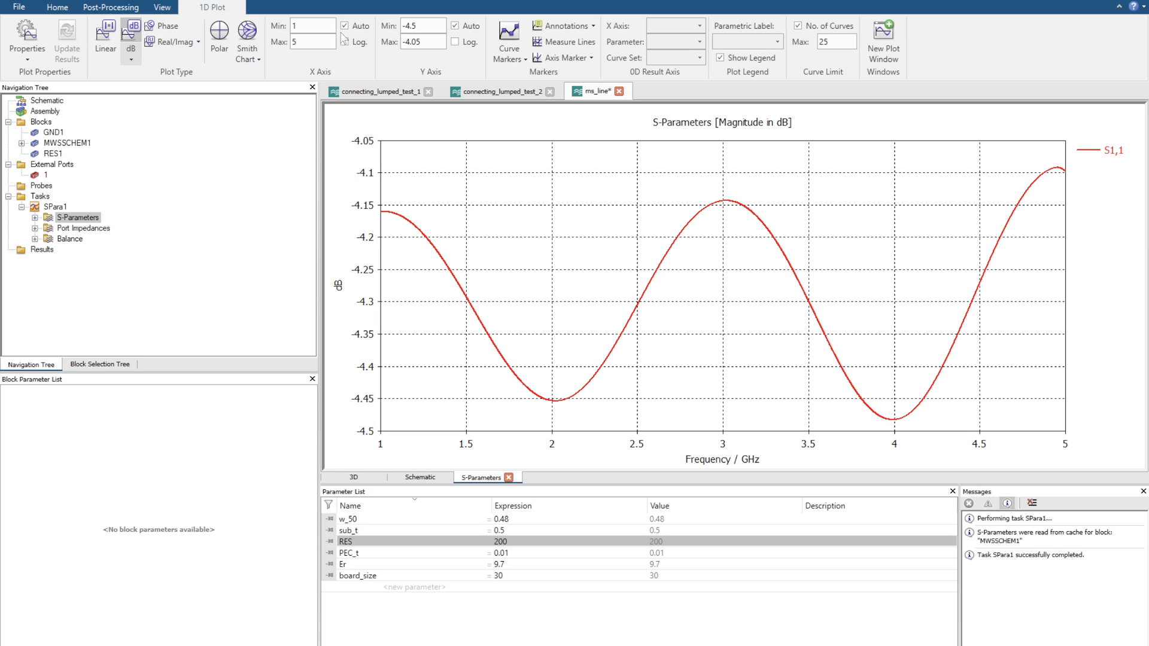
Show S1,1 on a Smith chart and change RES from 200 to 50, discarding current results
left_click(246, 34)
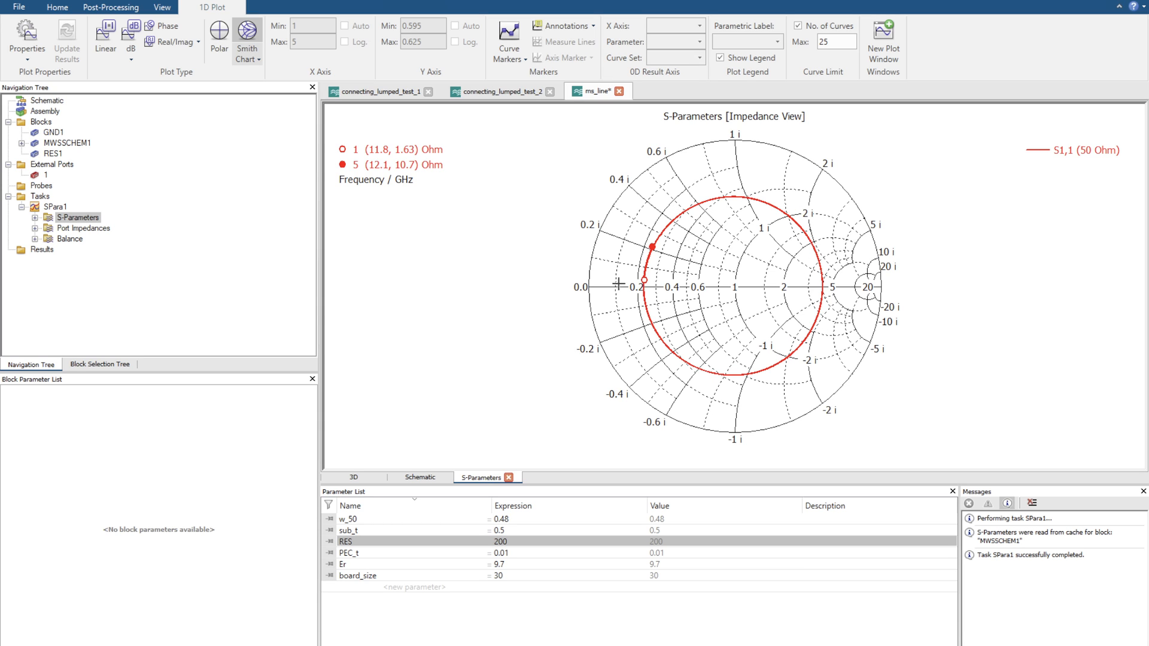
mouse_move(448, 503)
type("50")
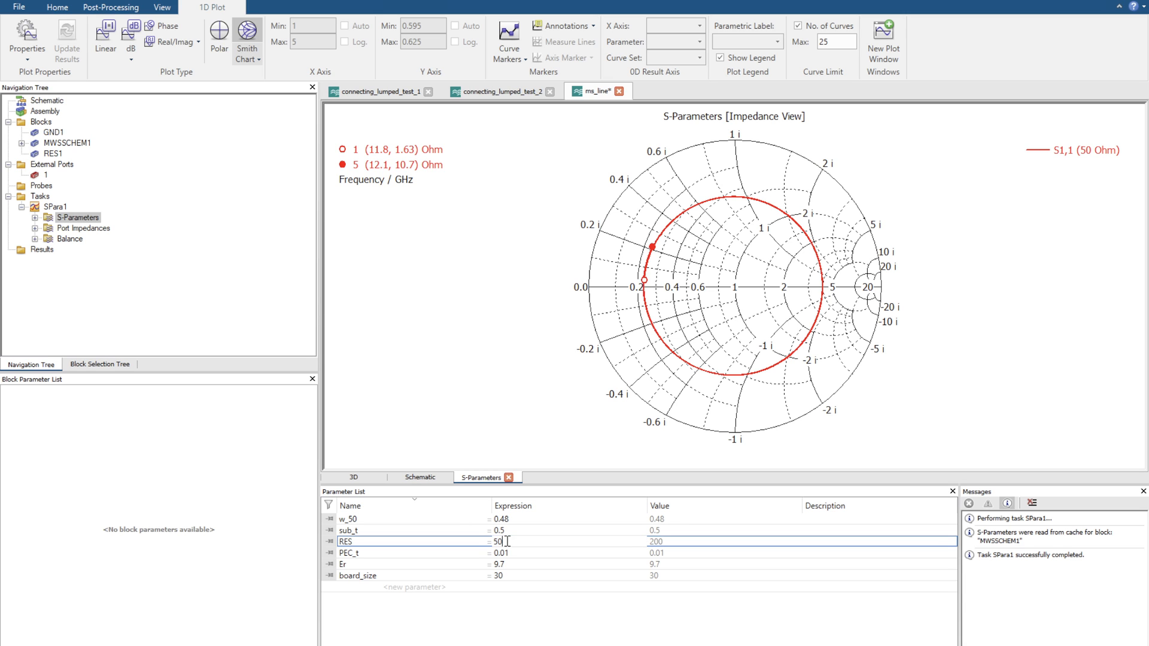
key("Enter")
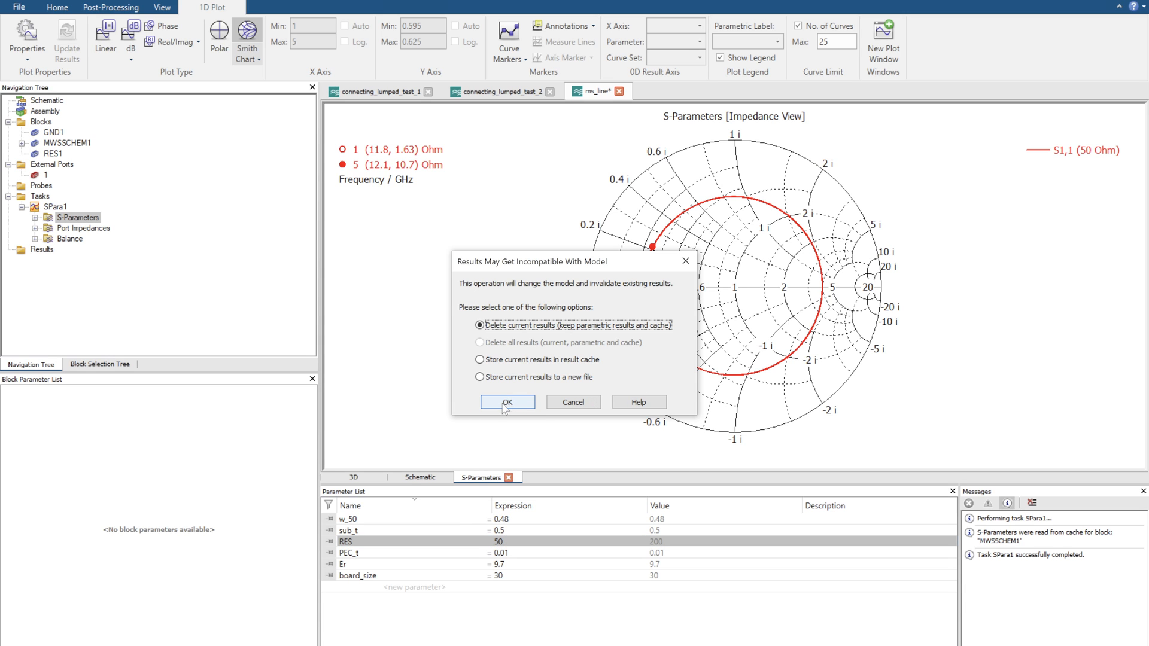
left_click(507, 403)
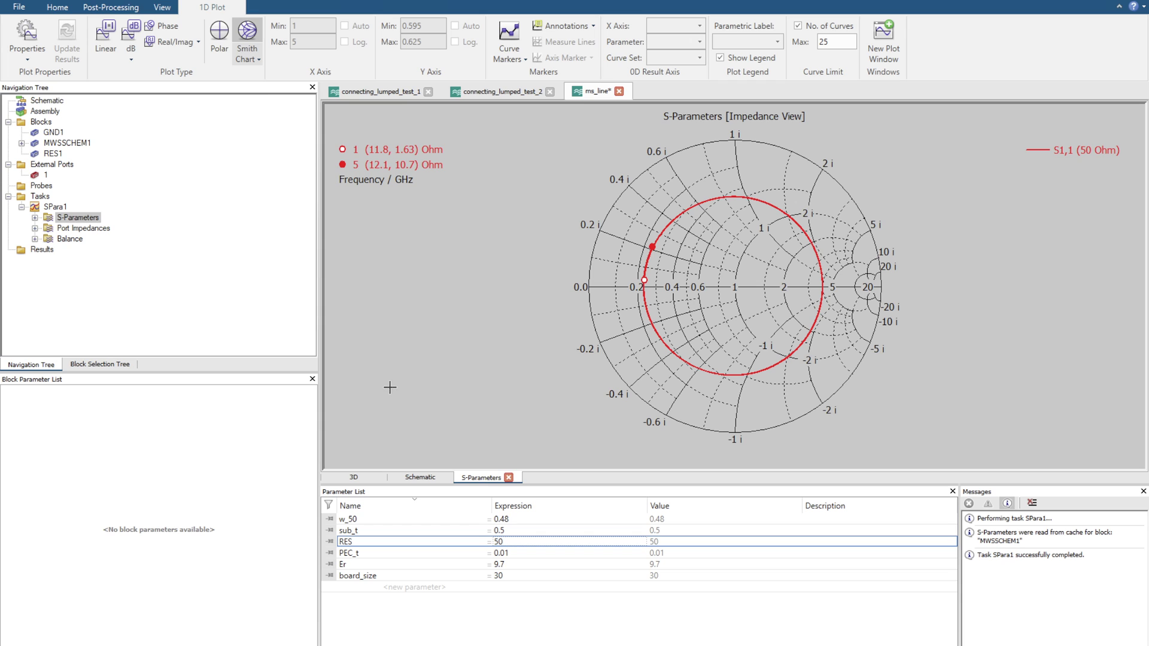
left_click(65, 6)
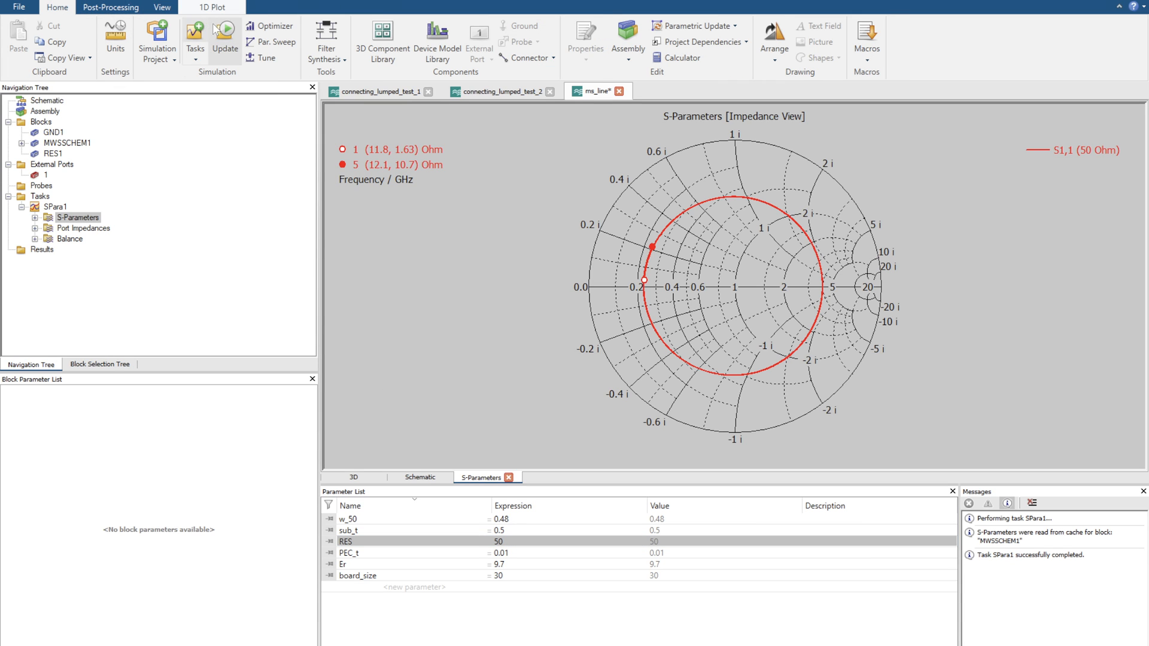
Update the simulation with RES 50 and view S1,1 near the Smith chart centre, around 47 Ohm
left_click(225, 37)
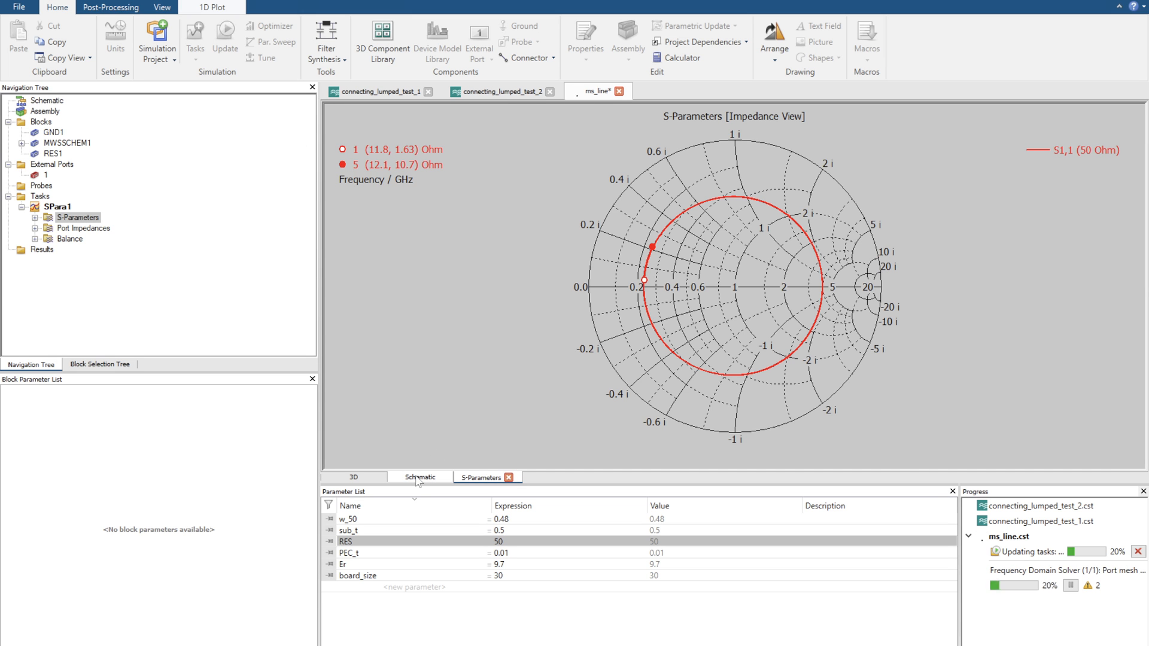
left_click(358, 477)
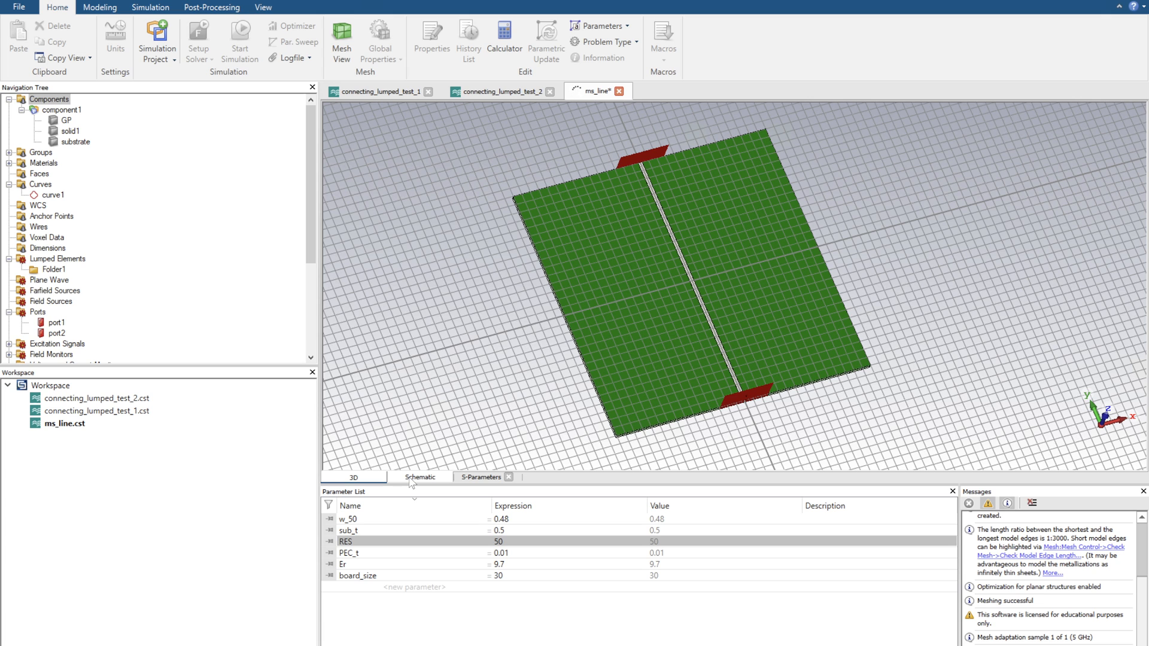
left_click(480, 476)
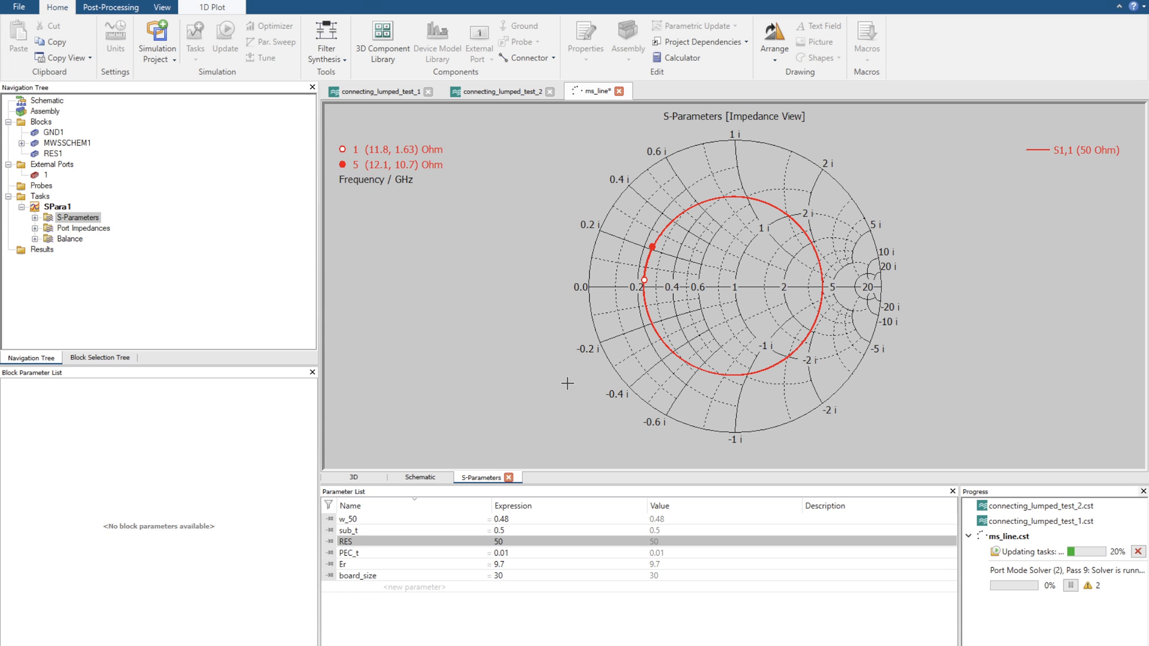
mouse_move(556, 330)
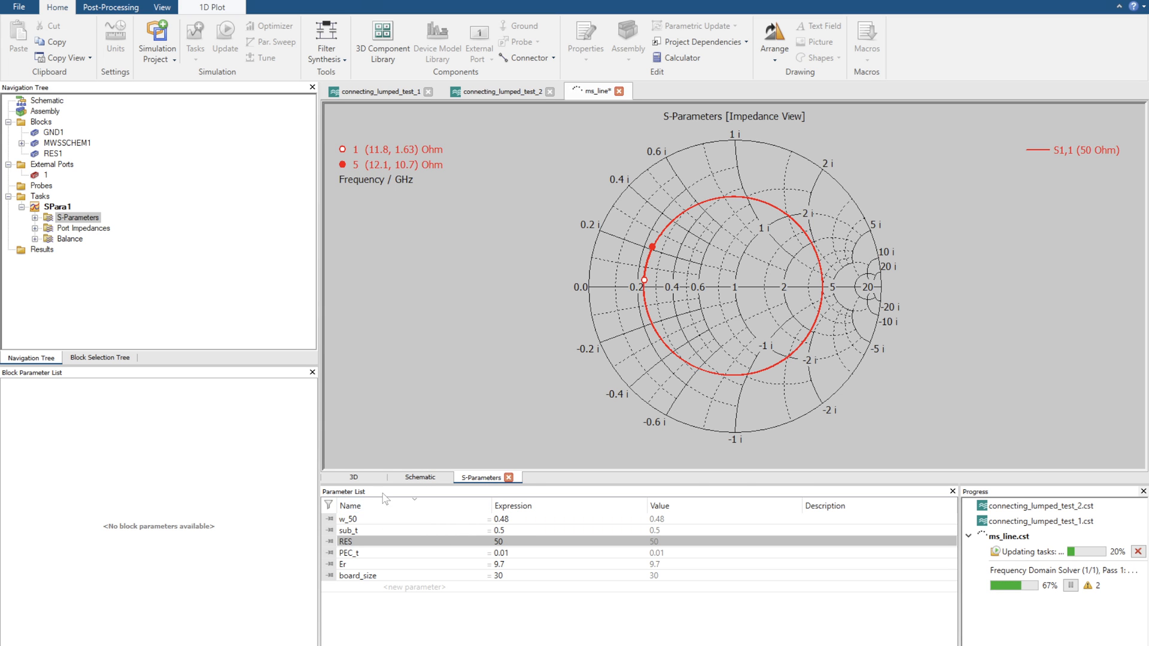
left_click(357, 477)
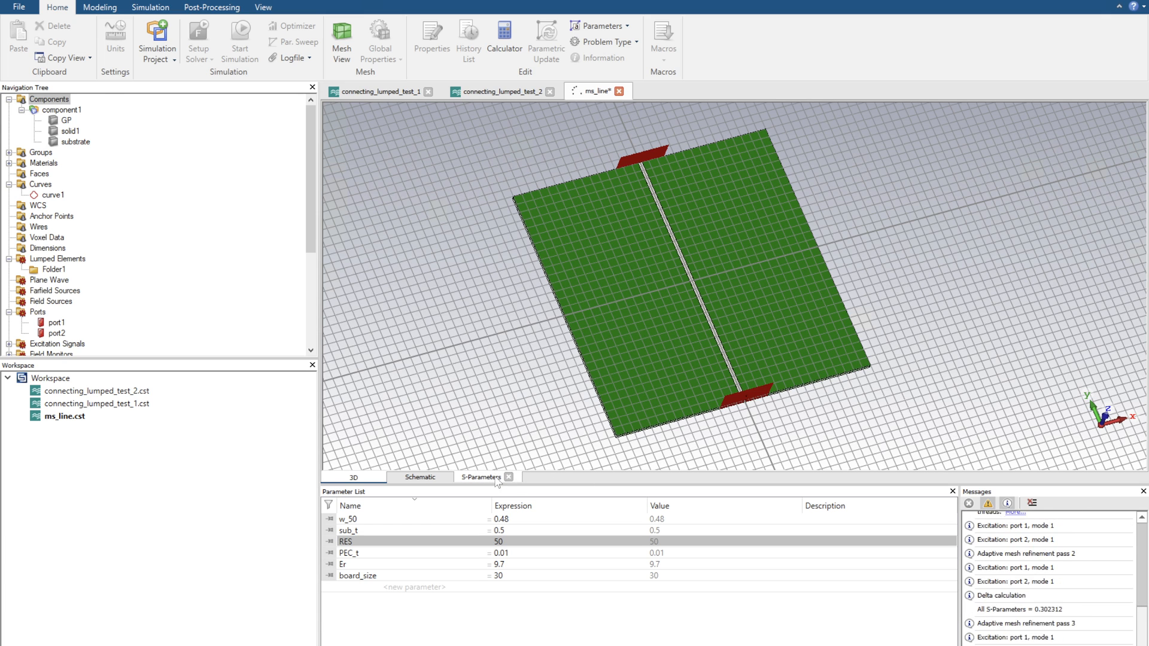
left_click(486, 477)
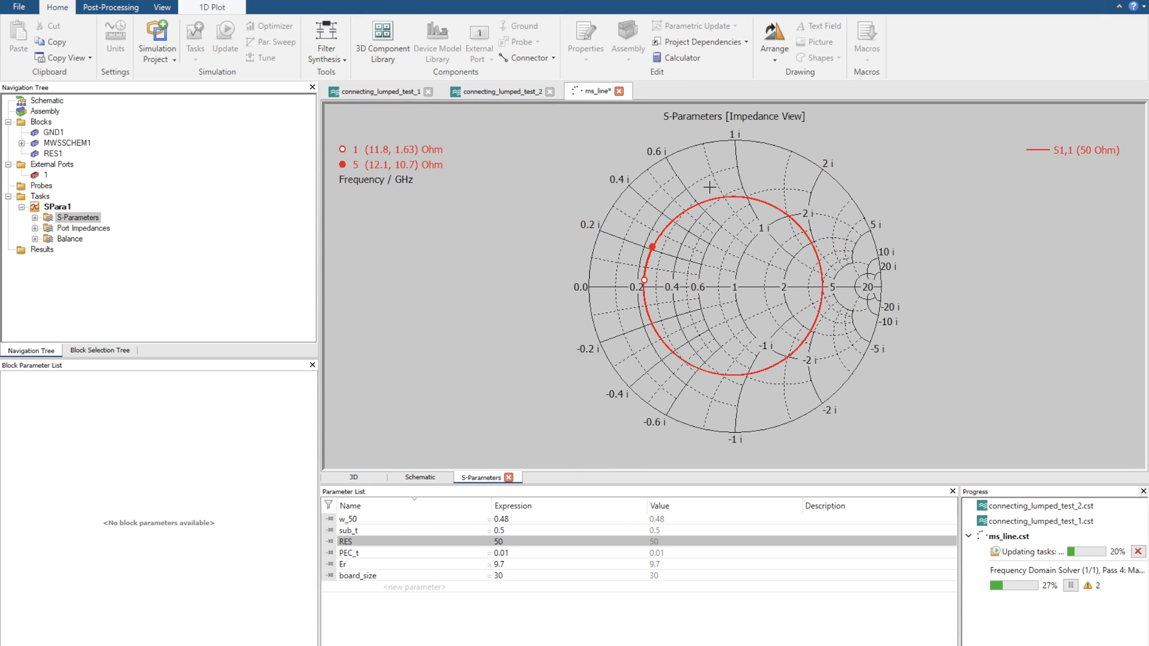
left_click(357, 478)
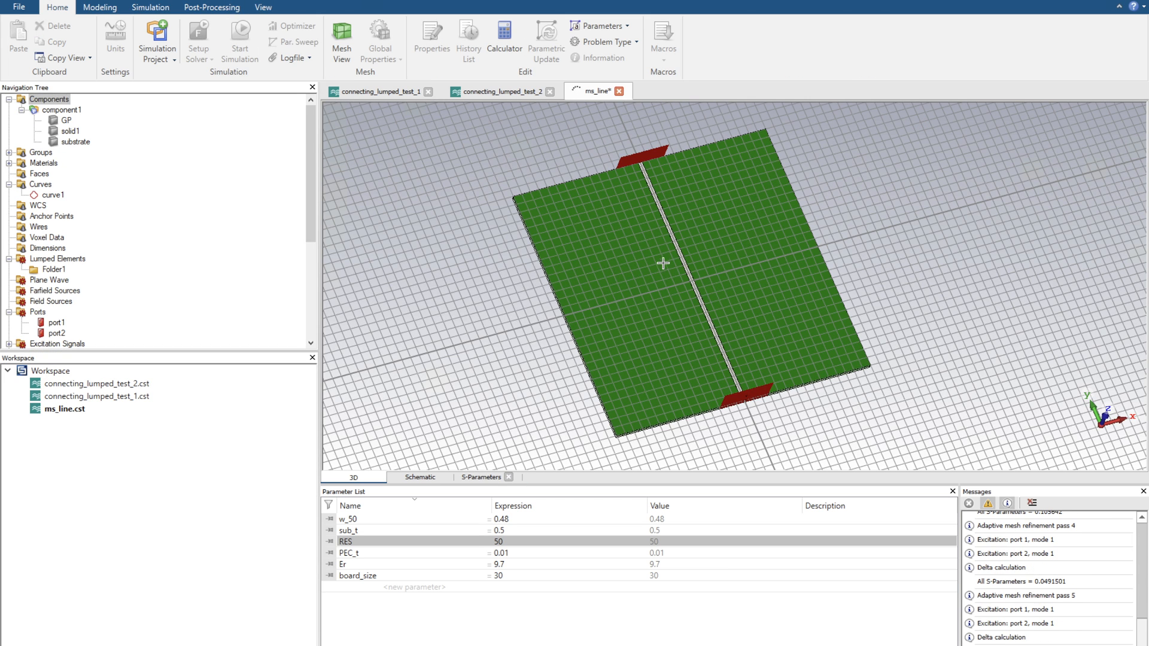
left_click(480, 477)
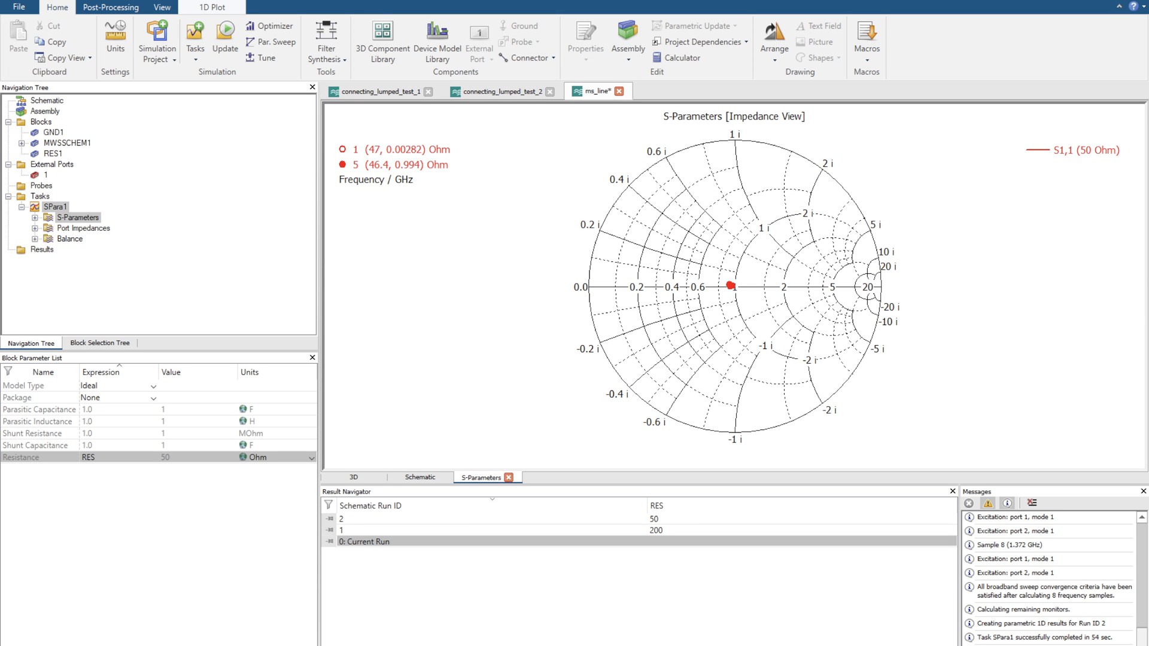
mouse_move(431, 455)
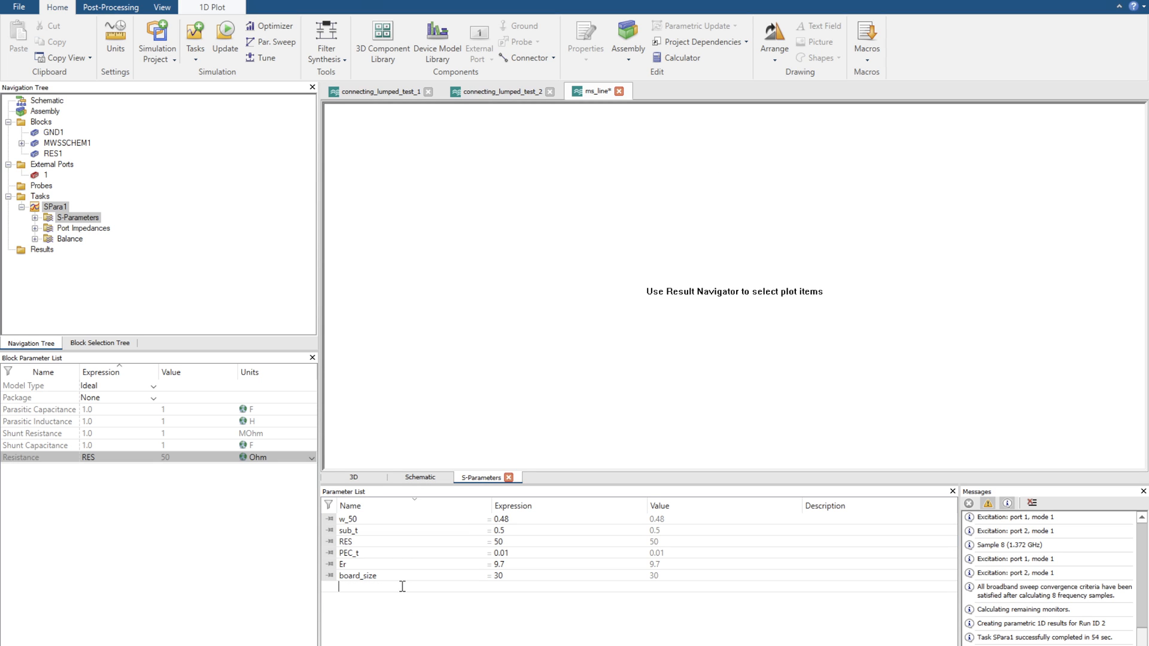
Add a new parameter R with expression 59 to the Parameter List
type("R")
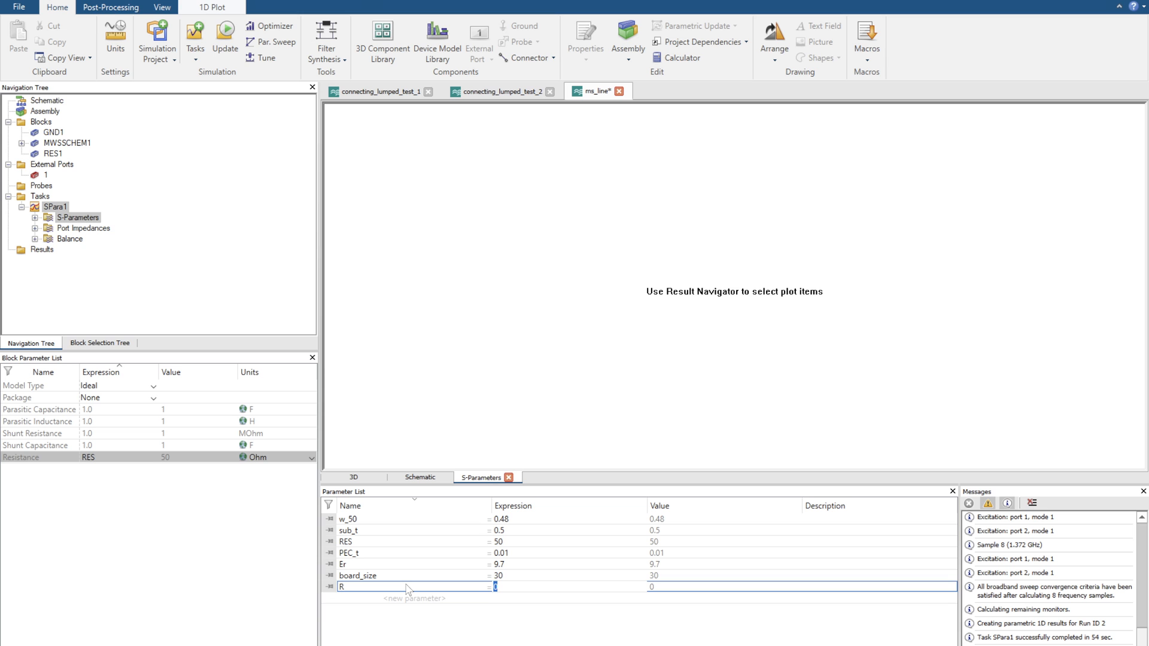
type("59")
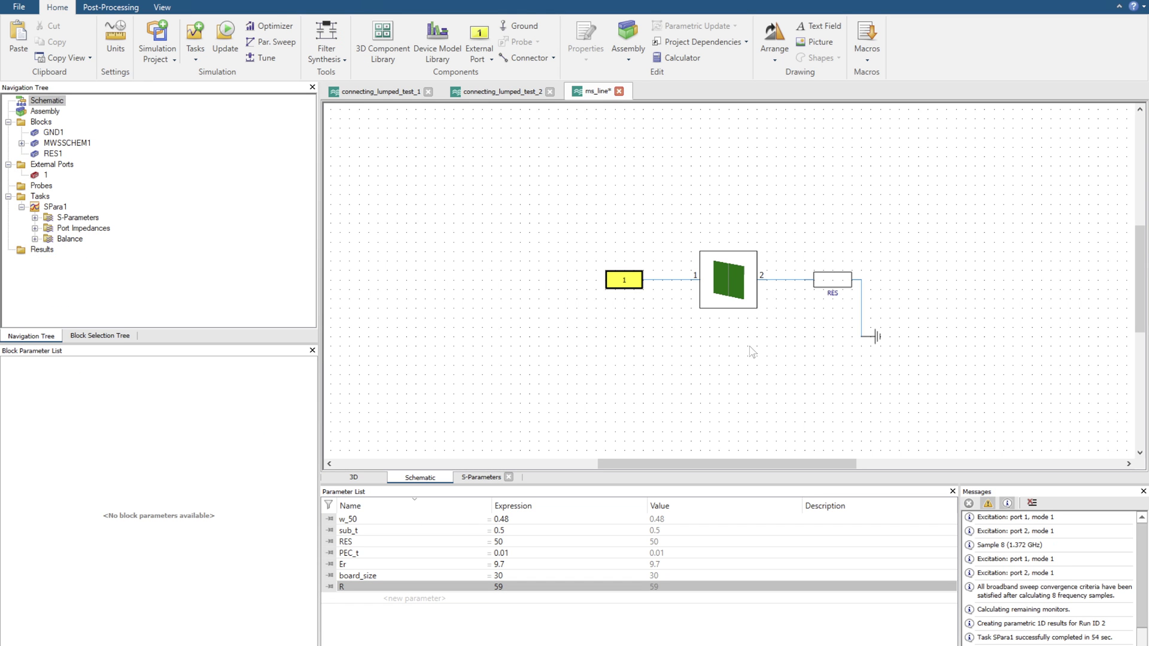
Set RES1's resistance expression to R (59 Ohm) and rerun the simulation, discarding old results
left_click(833, 281)
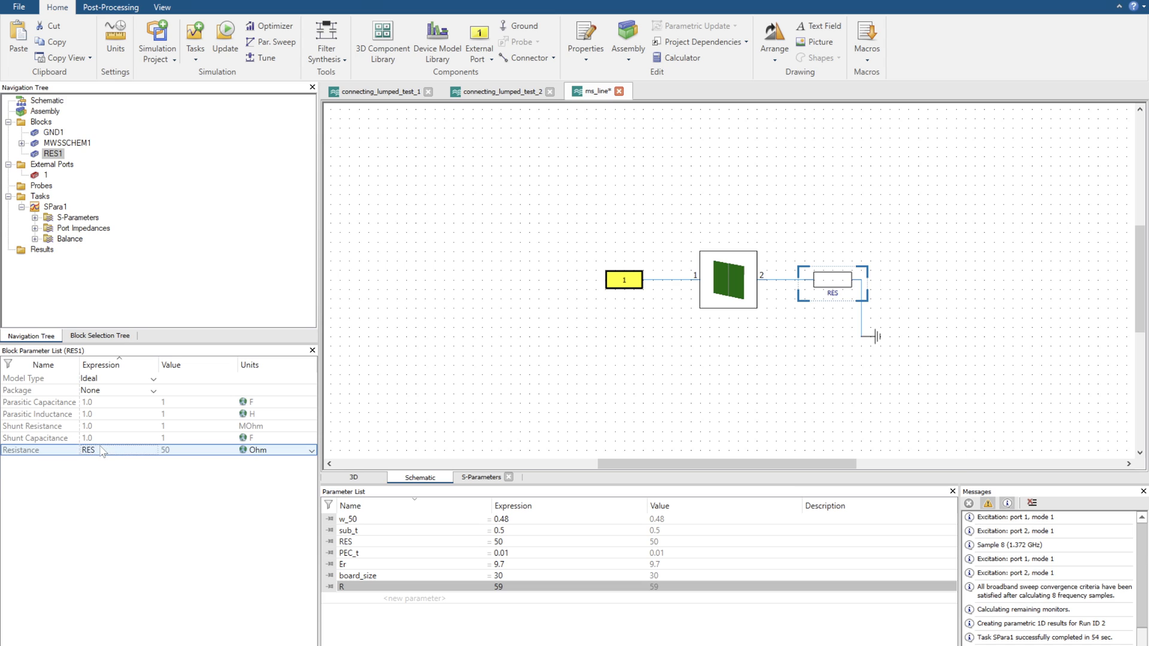
double_click(91, 450)
type("R")
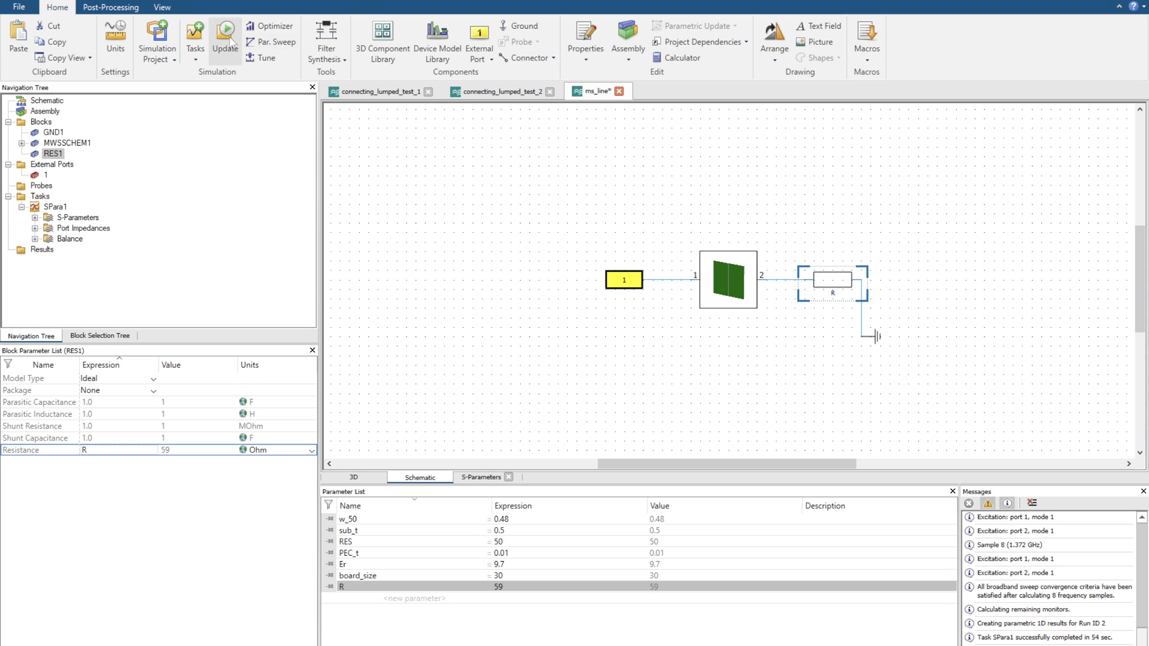
left_click(225, 34)
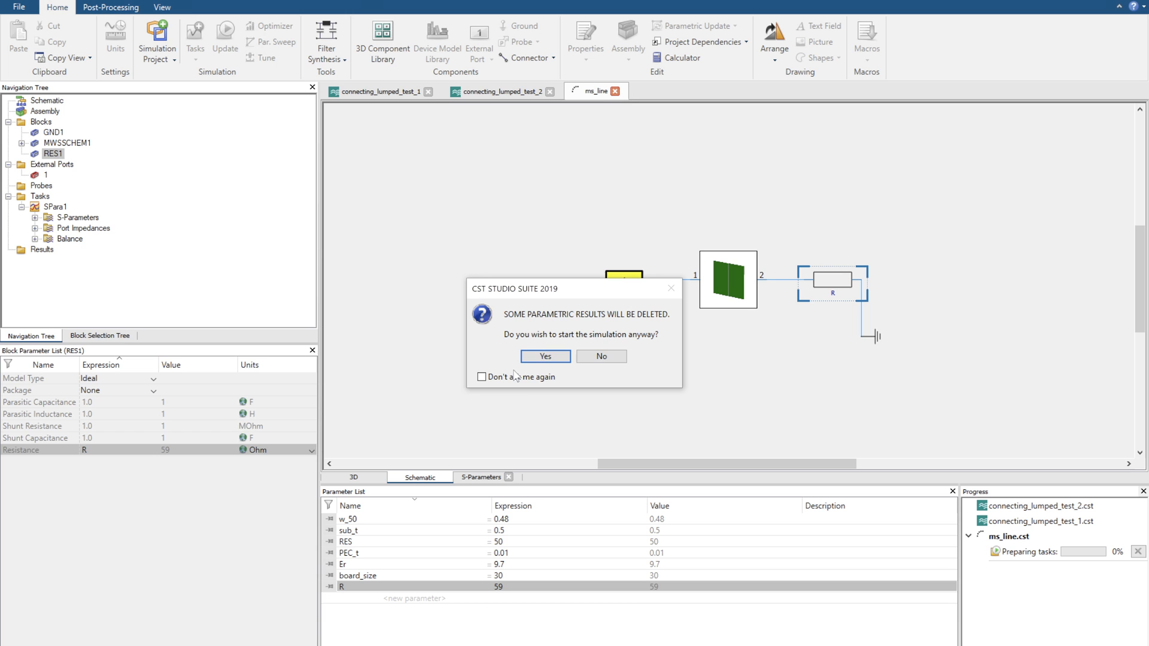
left_click(545, 356)
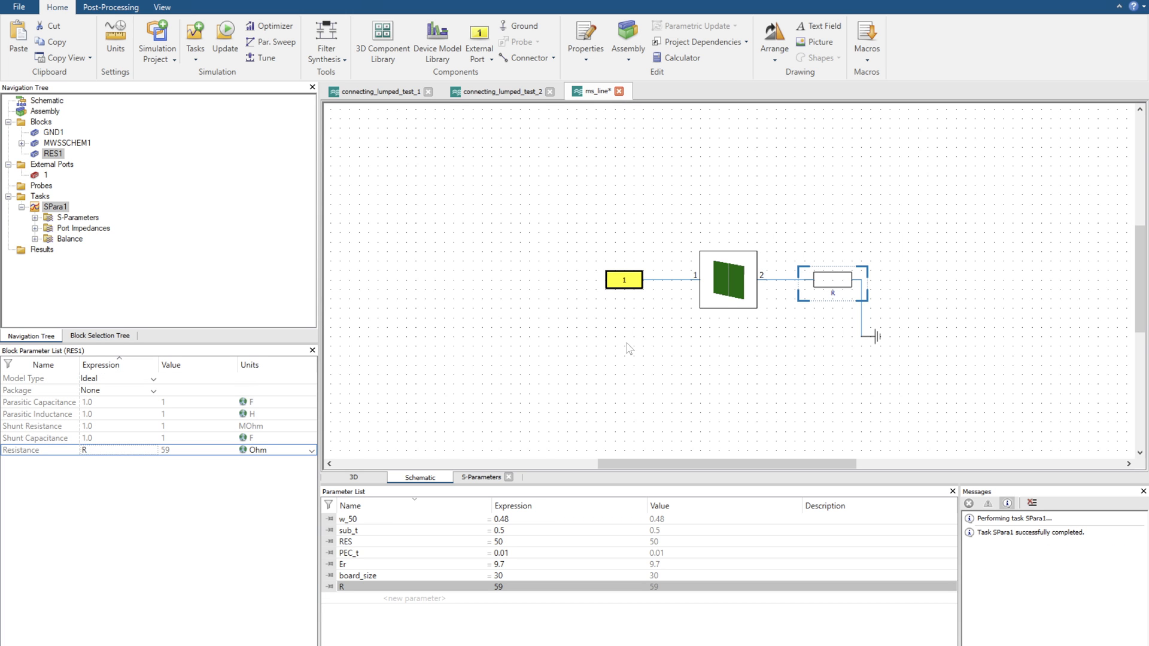
mouse_move(509, 343)
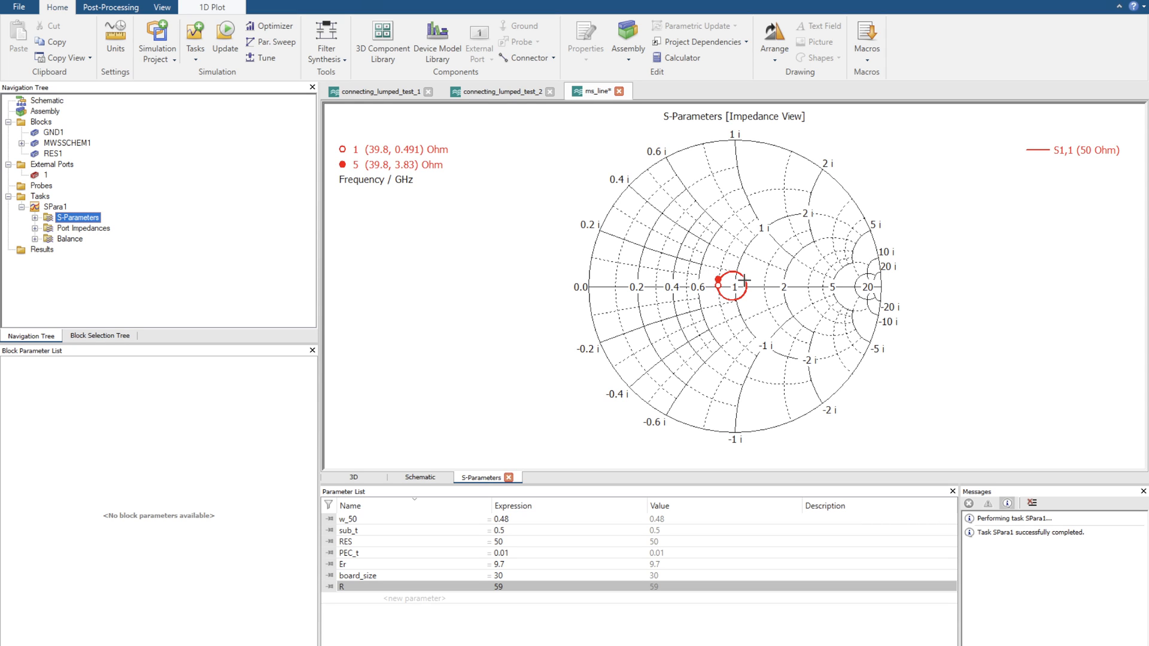
mouse_move(335, 72)
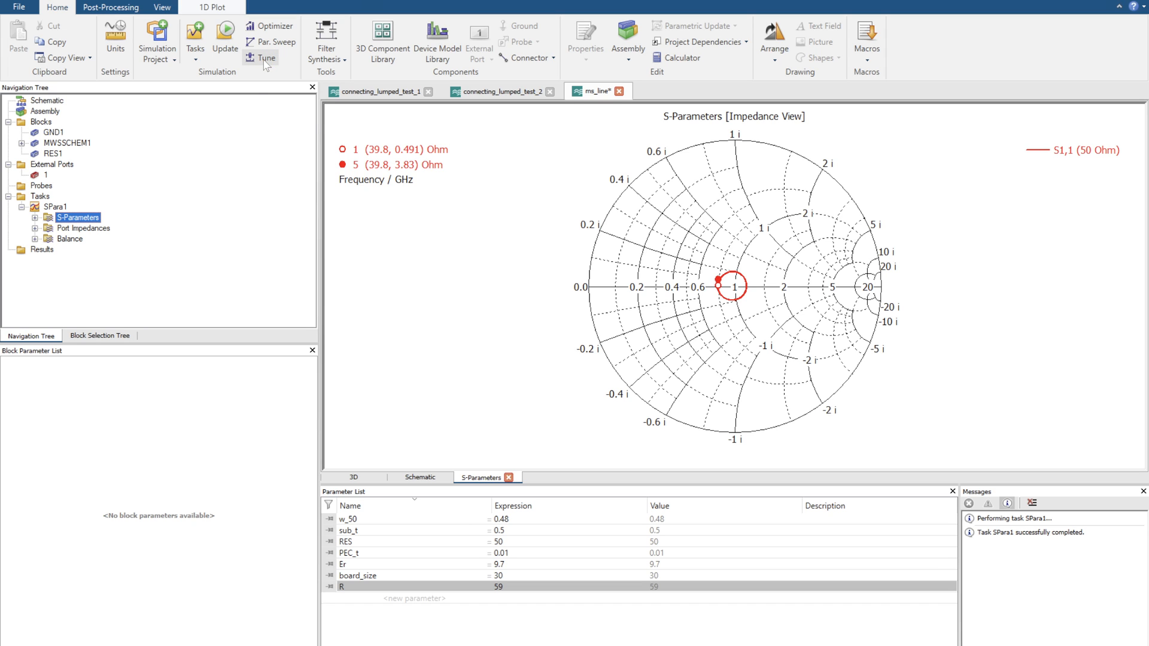
Start the Tuner and set R's lower limit to 5 Ohm
left_click(267, 74)
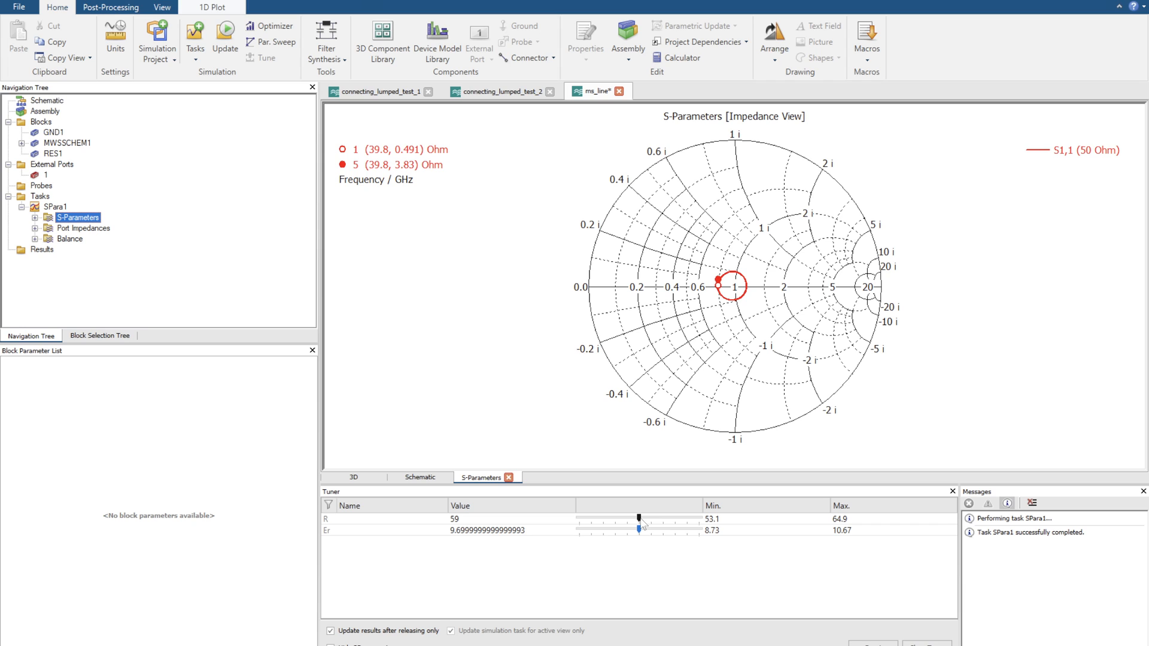
left_click_drag(637, 519, 639, 520)
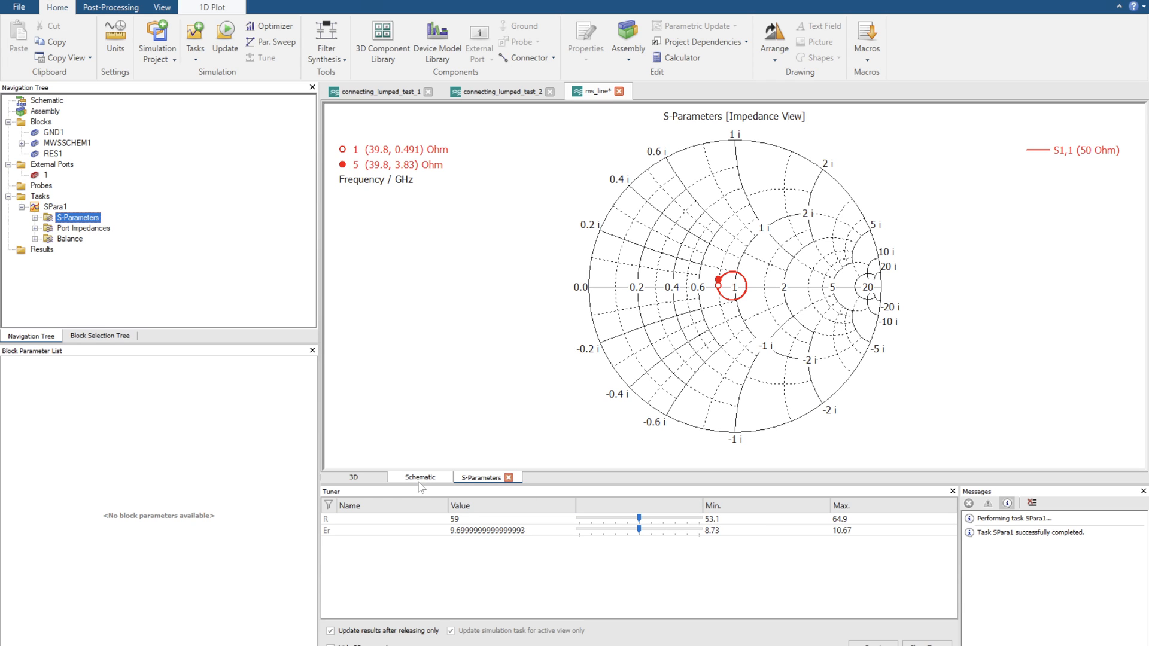
mouse_move(759, 309)
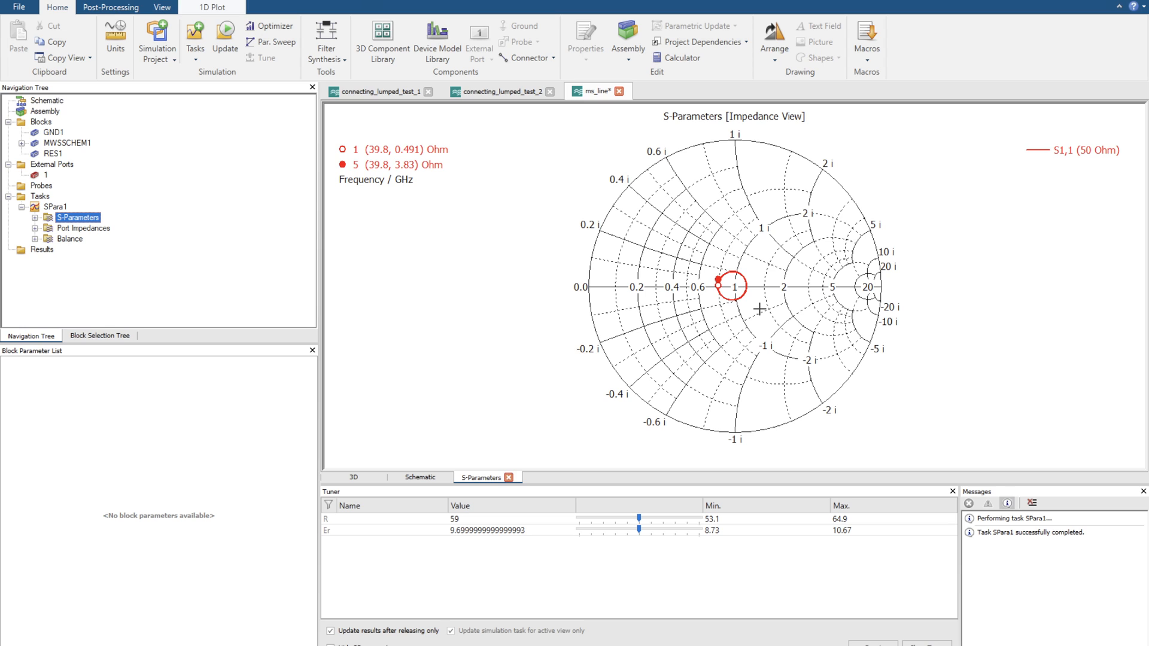
mouse_move(745, 527)
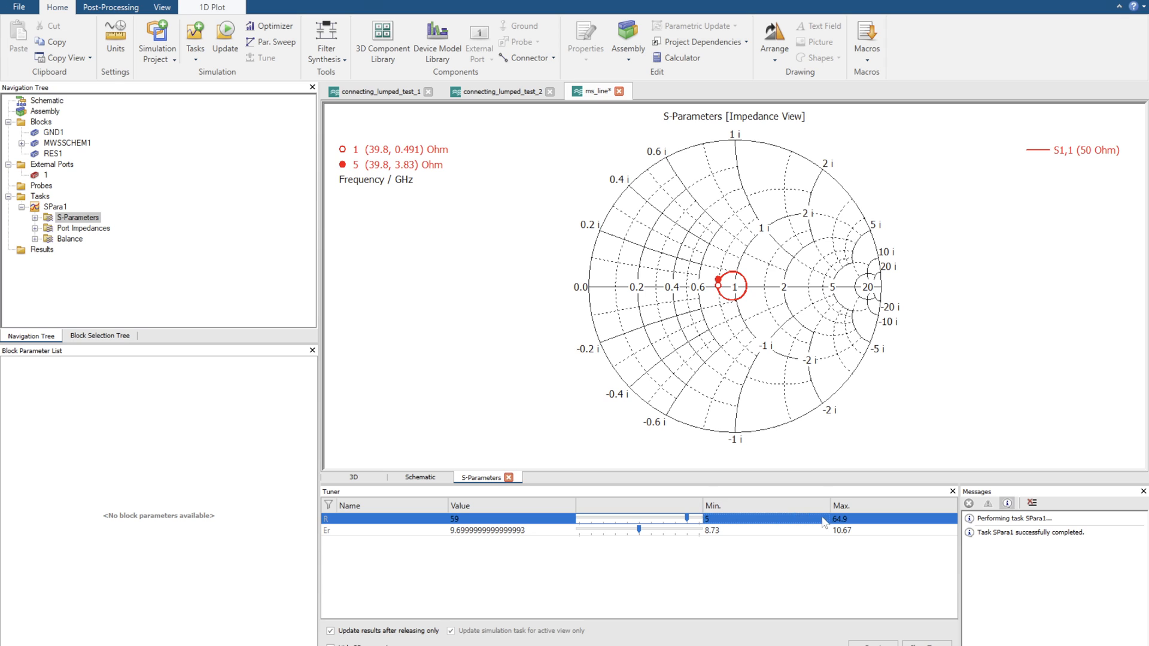
Set R's upper limit to 500 and sweep R down to 5 then up to ~229 Ohm watching S11
type("500")
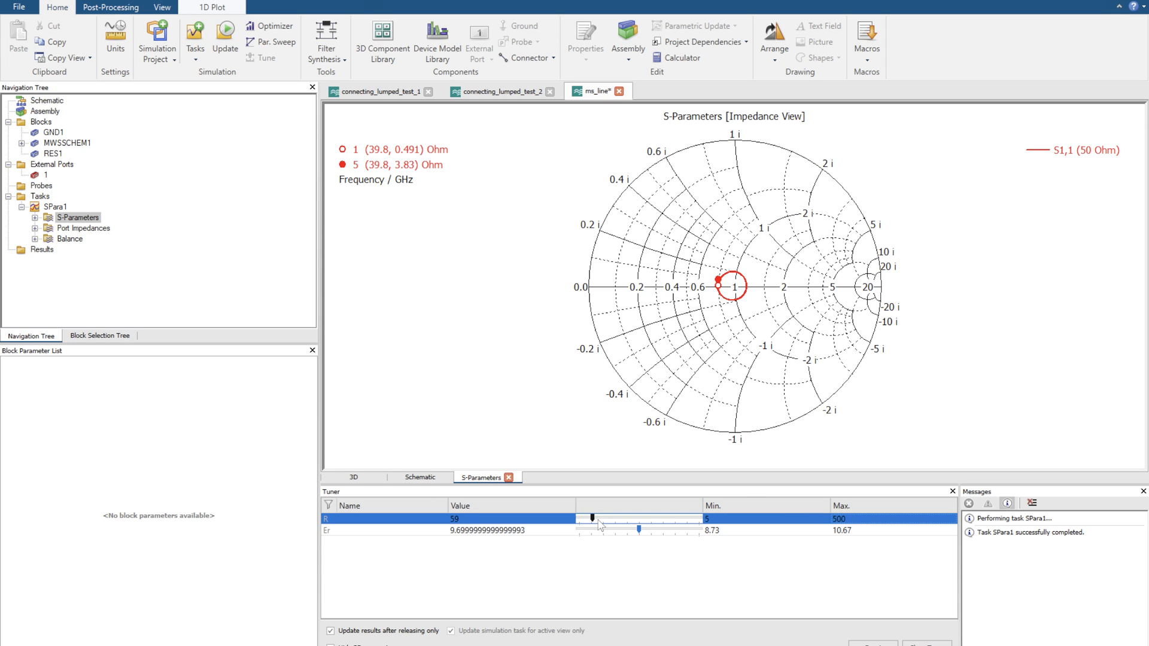
left_click_drag(592, 518, 588, 519)
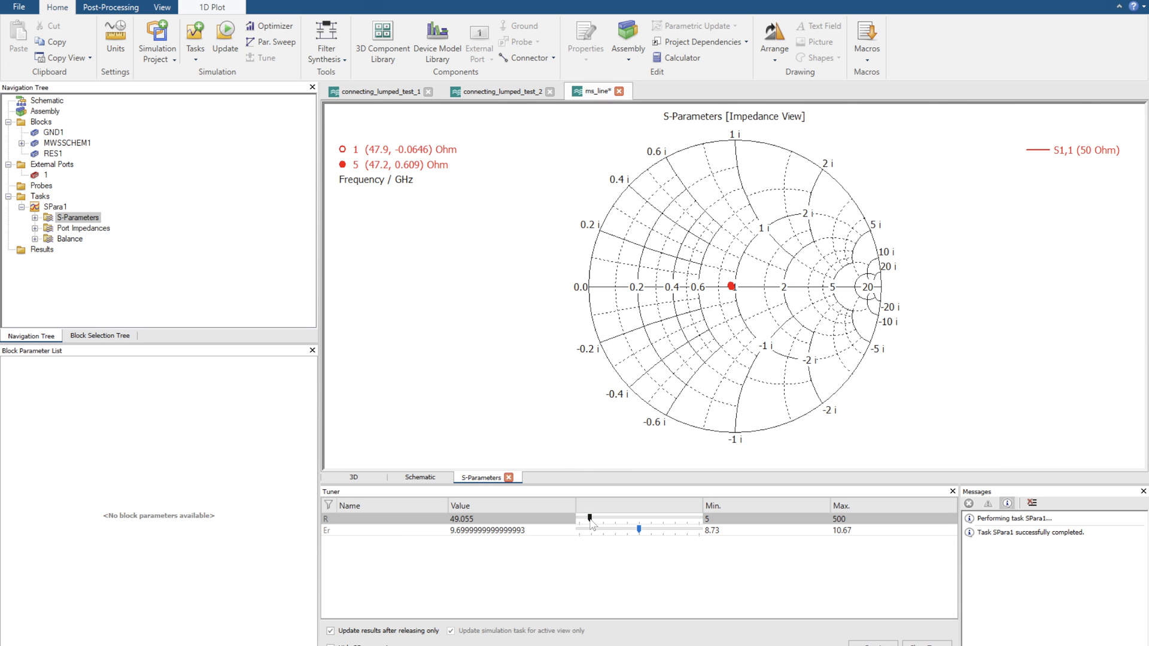
left_click_drag(589, 518, 579, 518)
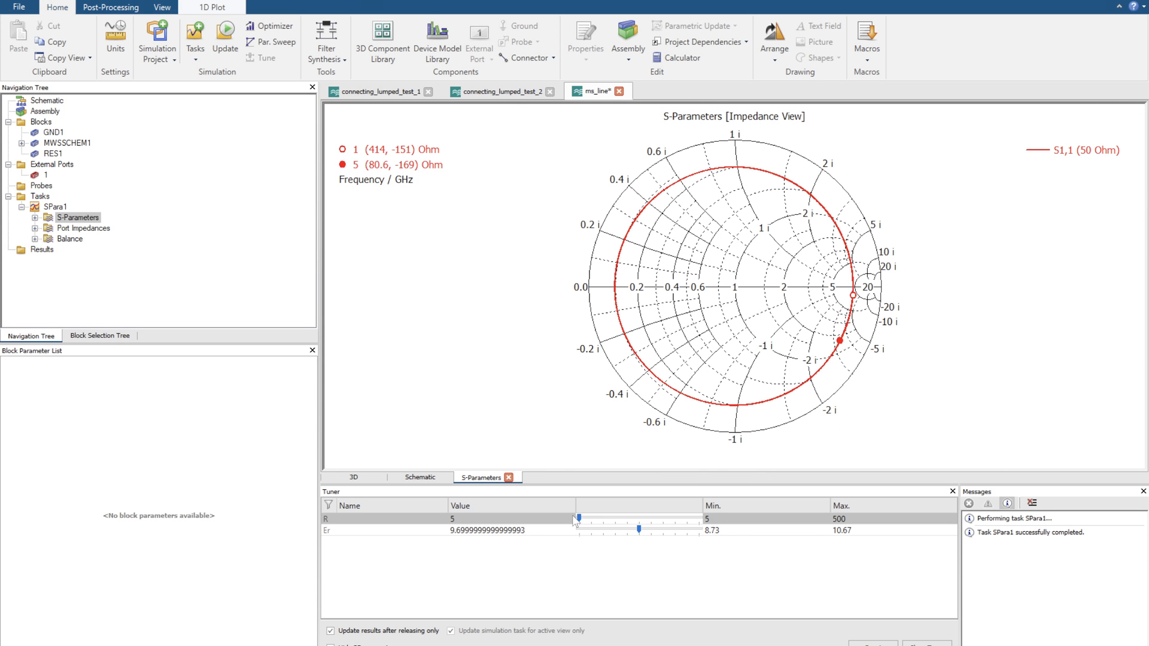
left_click_drag(577, 518, 632, 519)
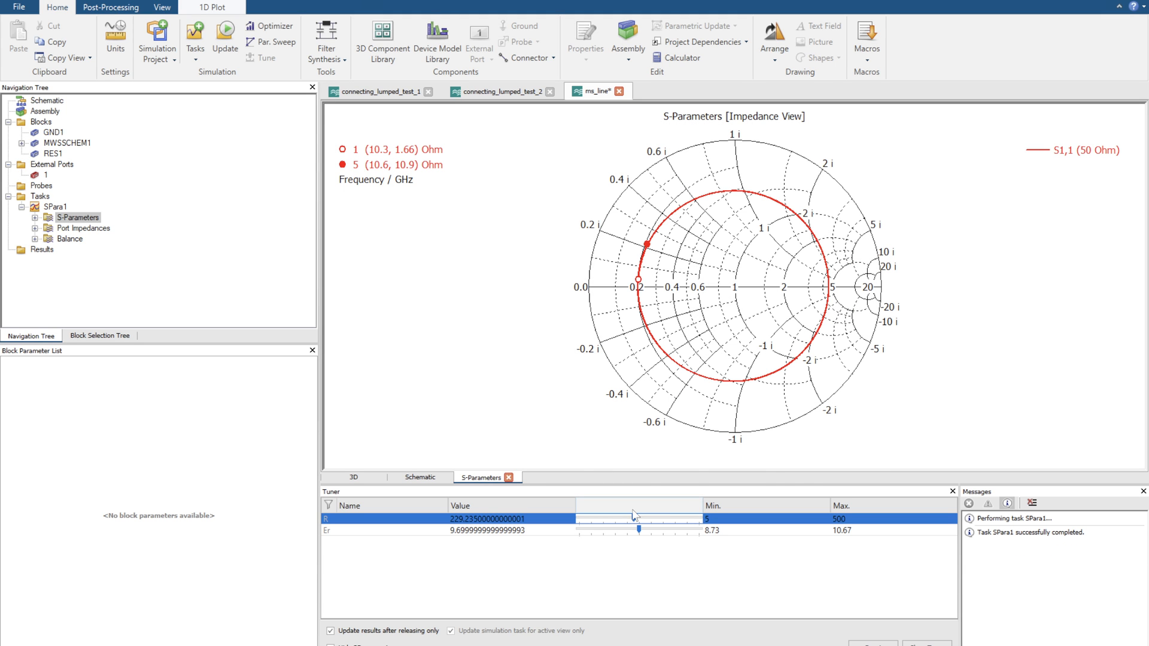
left_click_drag(634, 518, 614, 519)
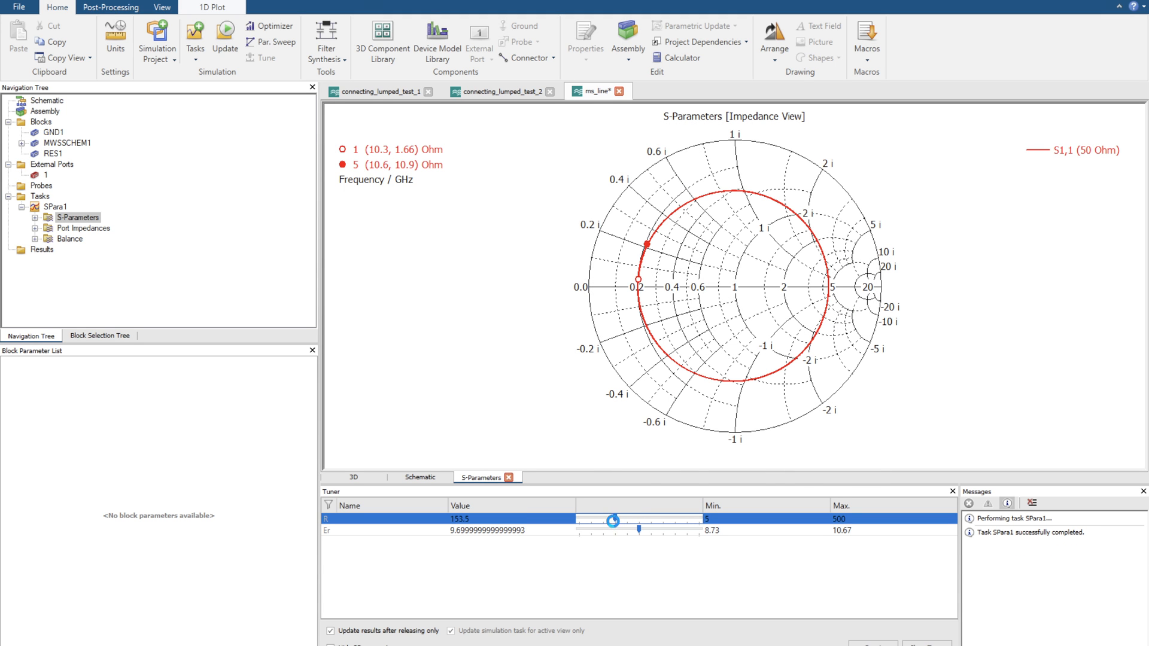
left_click_drag(614, 520, 600, 521)
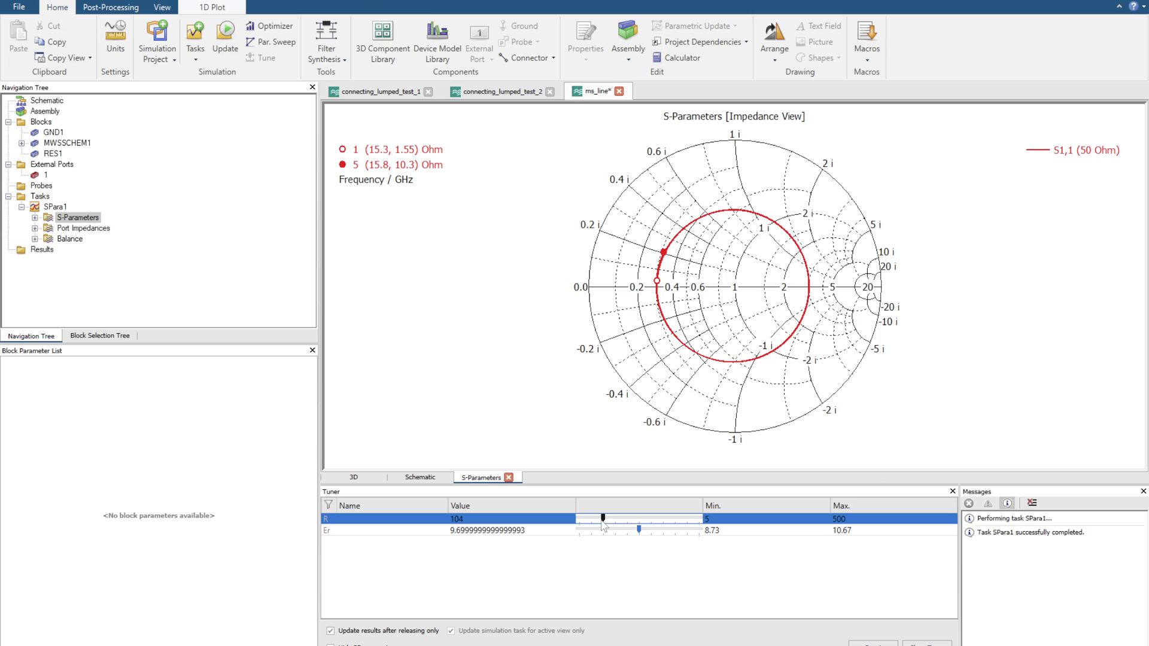
Sweep R up to 500, back to 5 and up to 500 again, then return to the schematic
left_click_drag(594, 518, 633, 518)
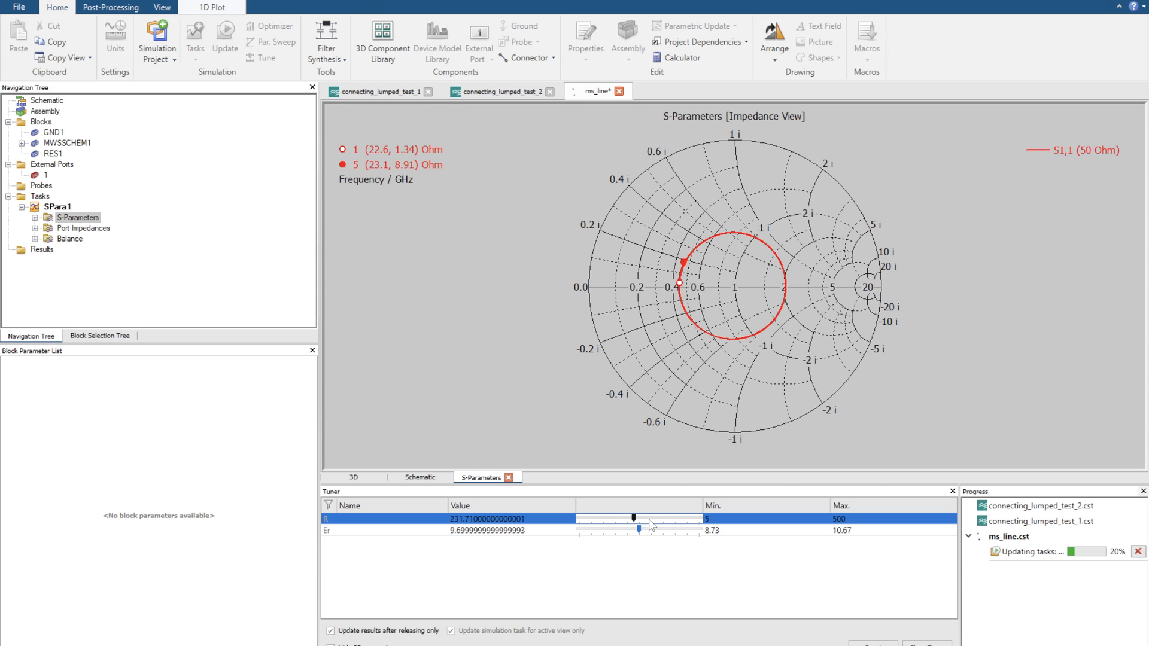
left_click_drag(635, 518, 654, 518)
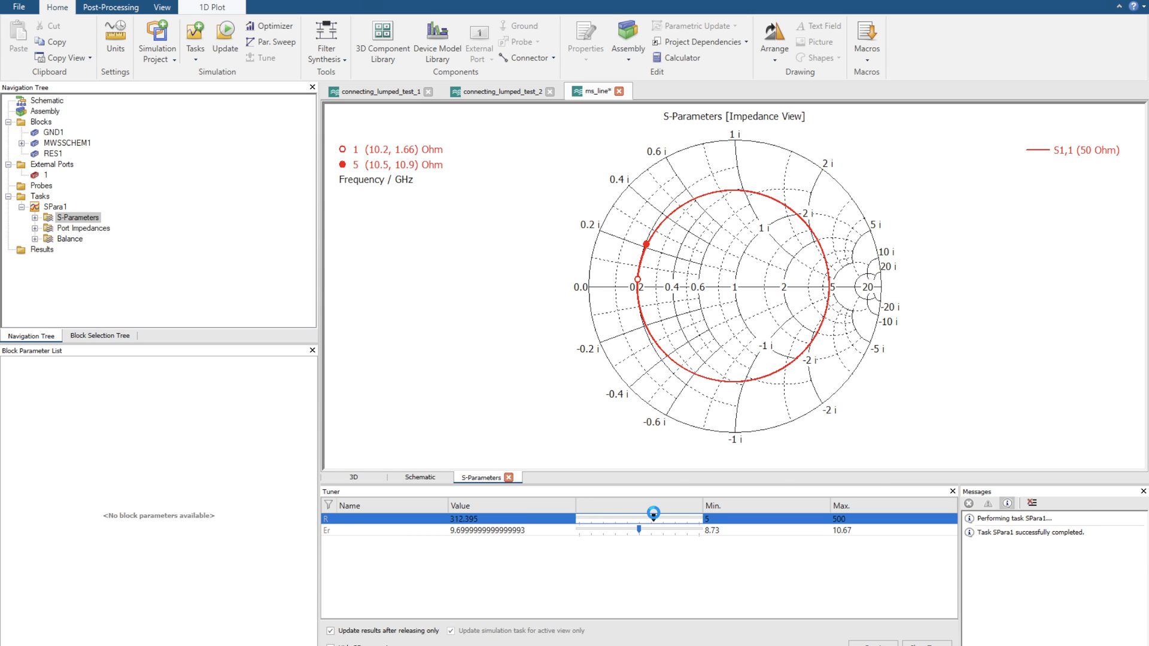
left_click_drag(653, 514, 687, 515)
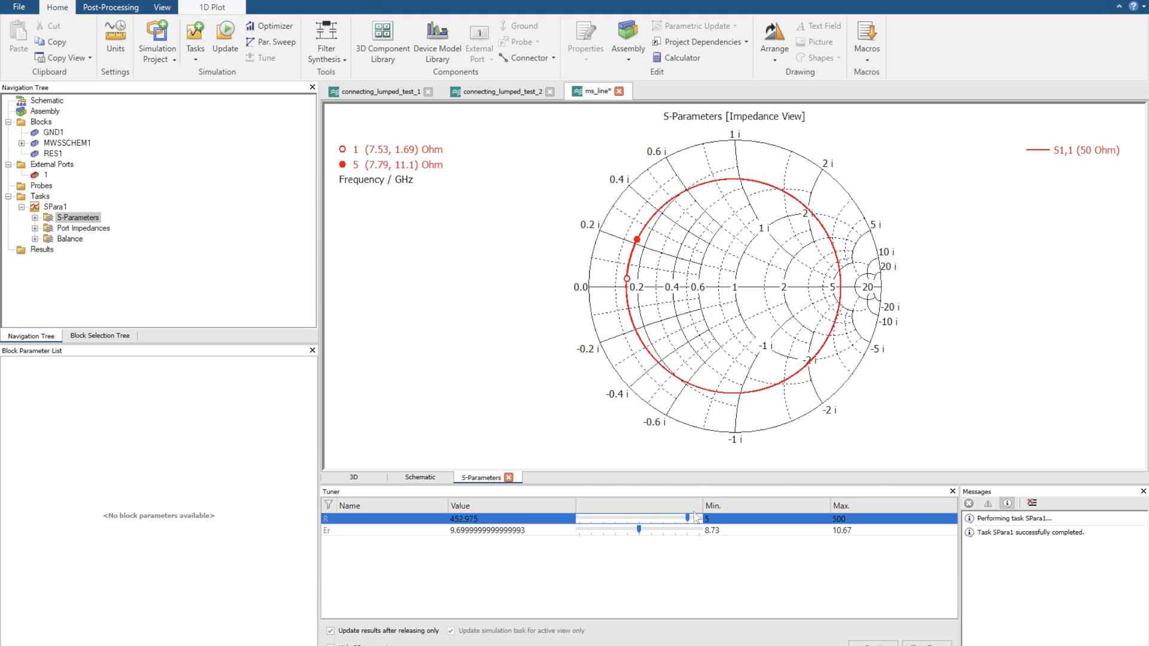
left_click_drag(687, 518, 705, 518)
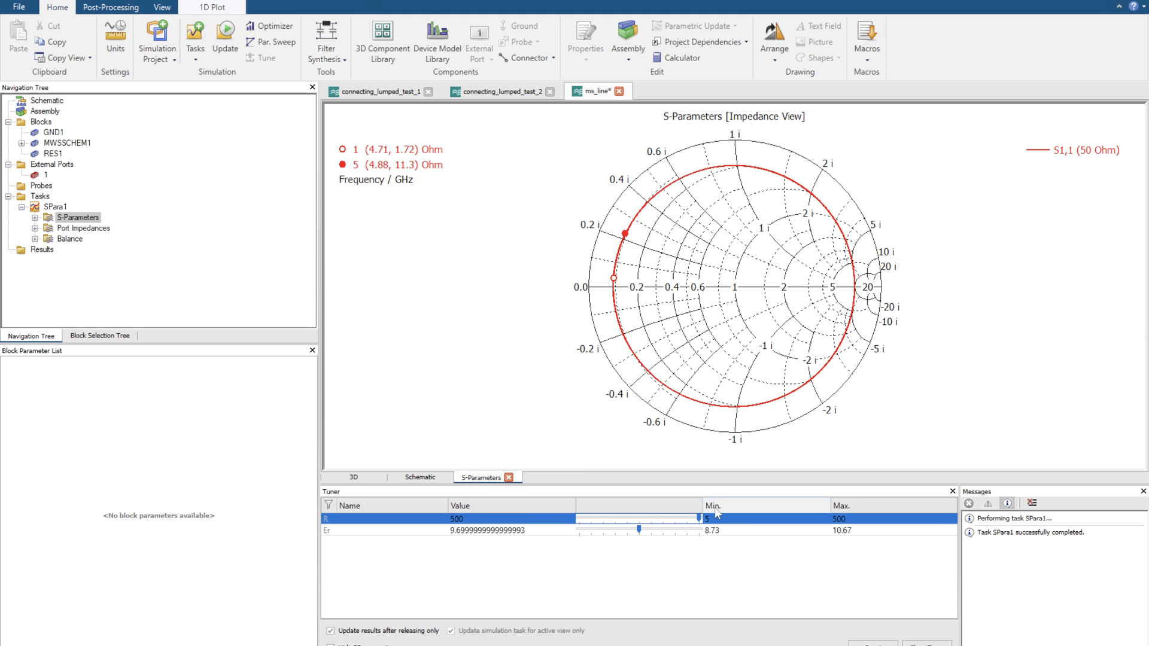
left_click_drag(678, 517, 583, 517)
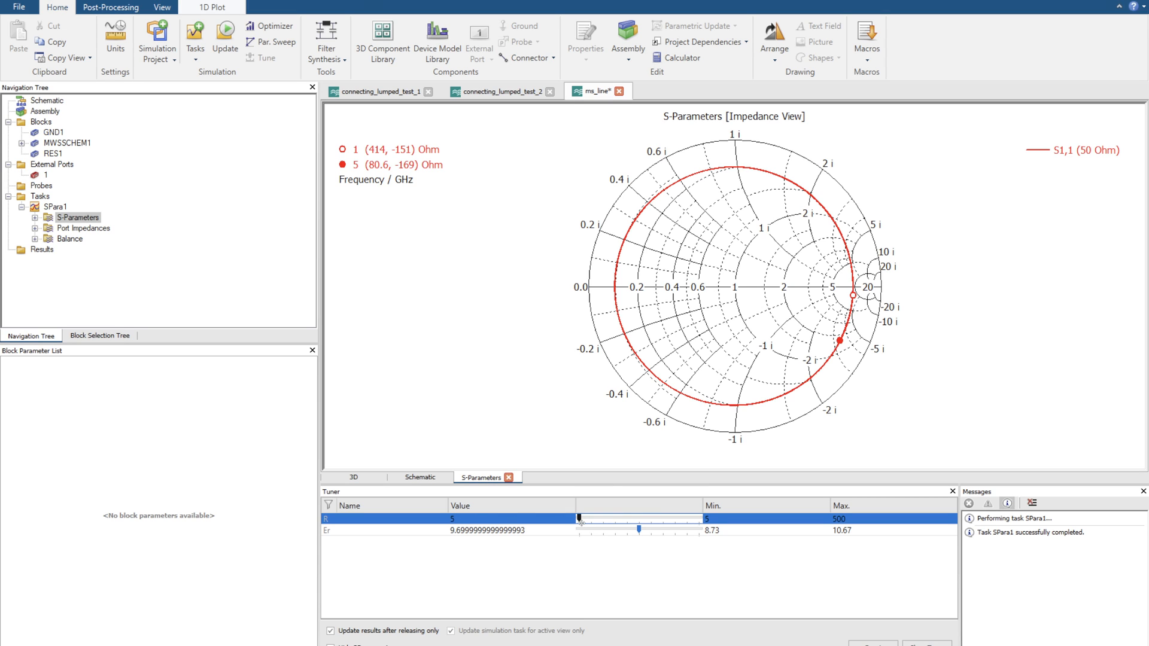
left_click_drag(579, 521, 697, 520)
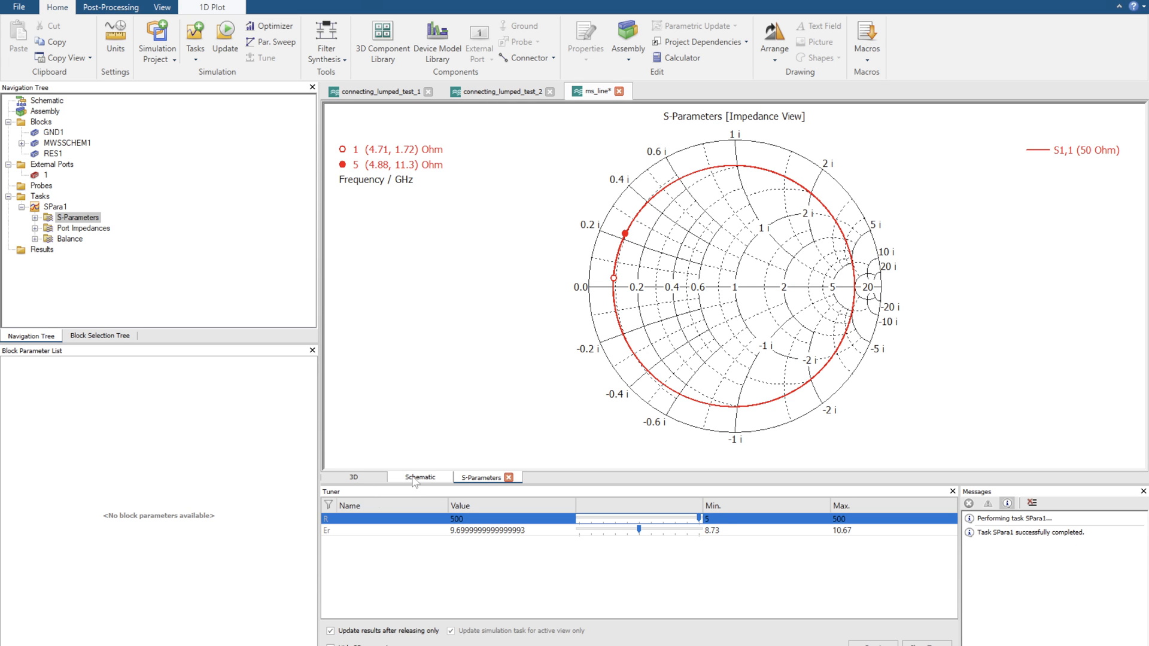
left_click(419, 477)
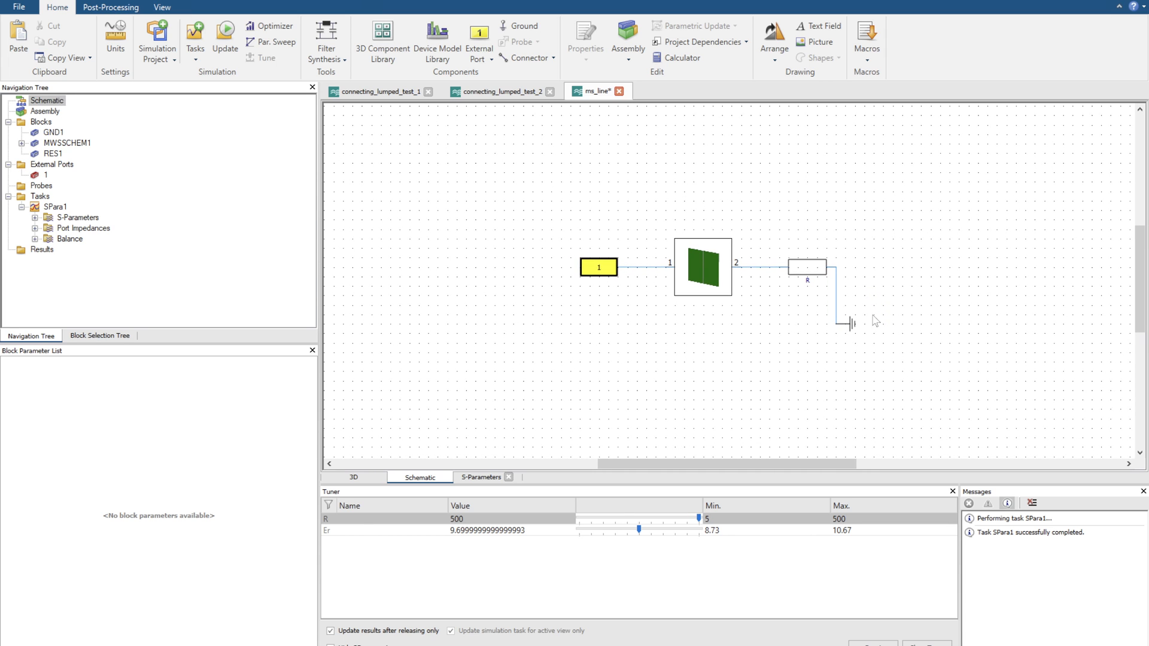
mouse_move(898, 268)
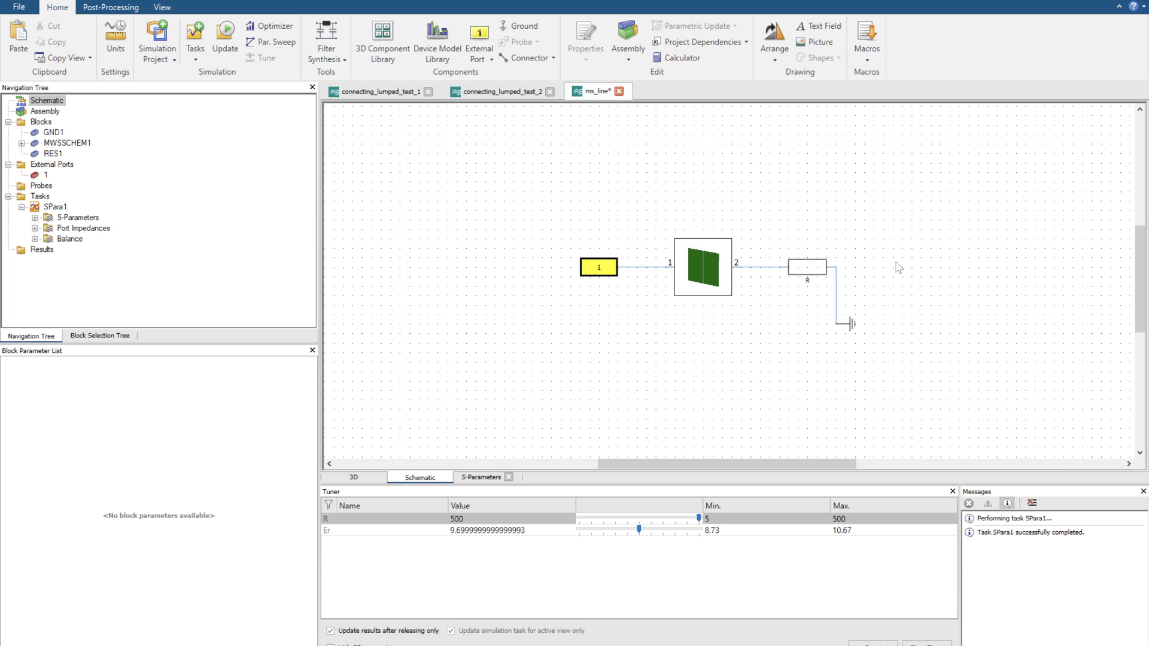
mouse_move(719, 210)
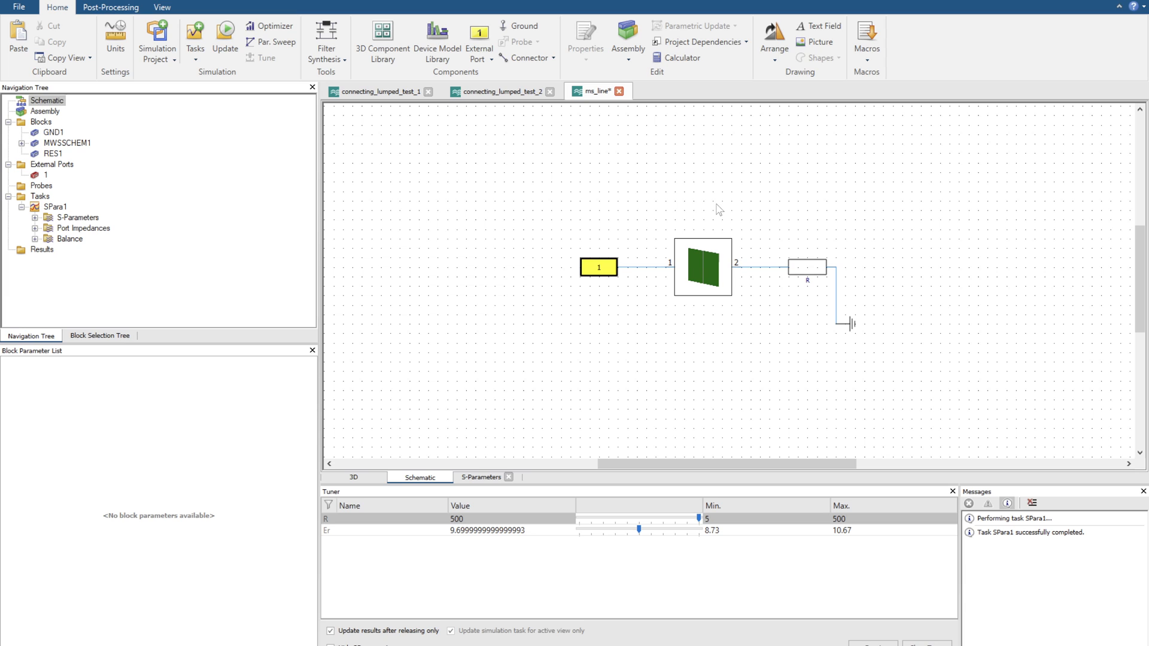